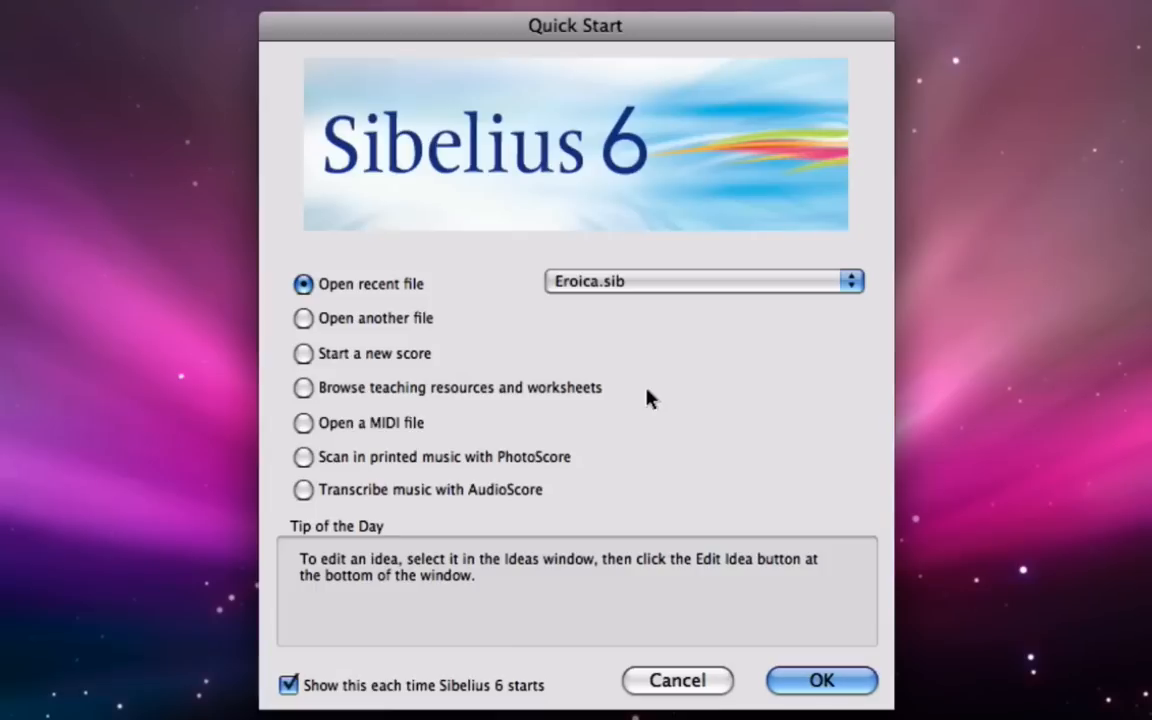
{"action": "mouse_move", "coordinate": [652, 404]}
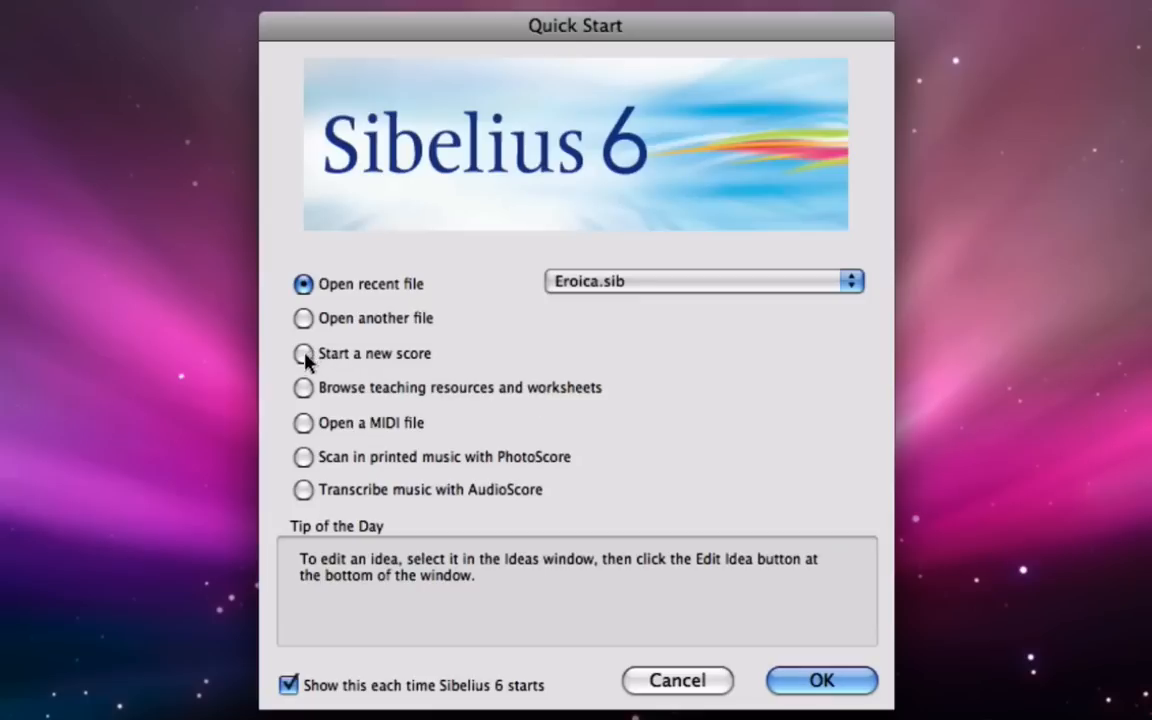
Step: Choose Start a new score in the Quick Start dialog
{"action": "left_click", "coordinate": [304, 352]}
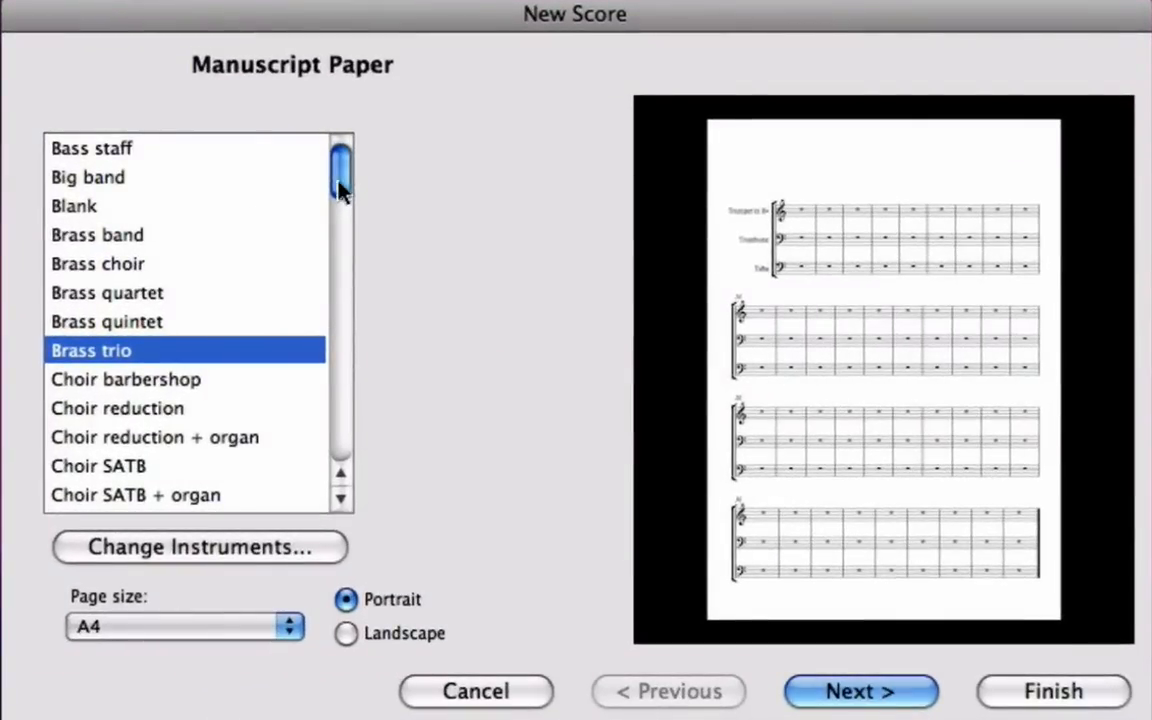
Step: Preview the Orchestra presets, then select Blank manuscript paper
{"action": "left_click", "coordinate": [108, 292]}
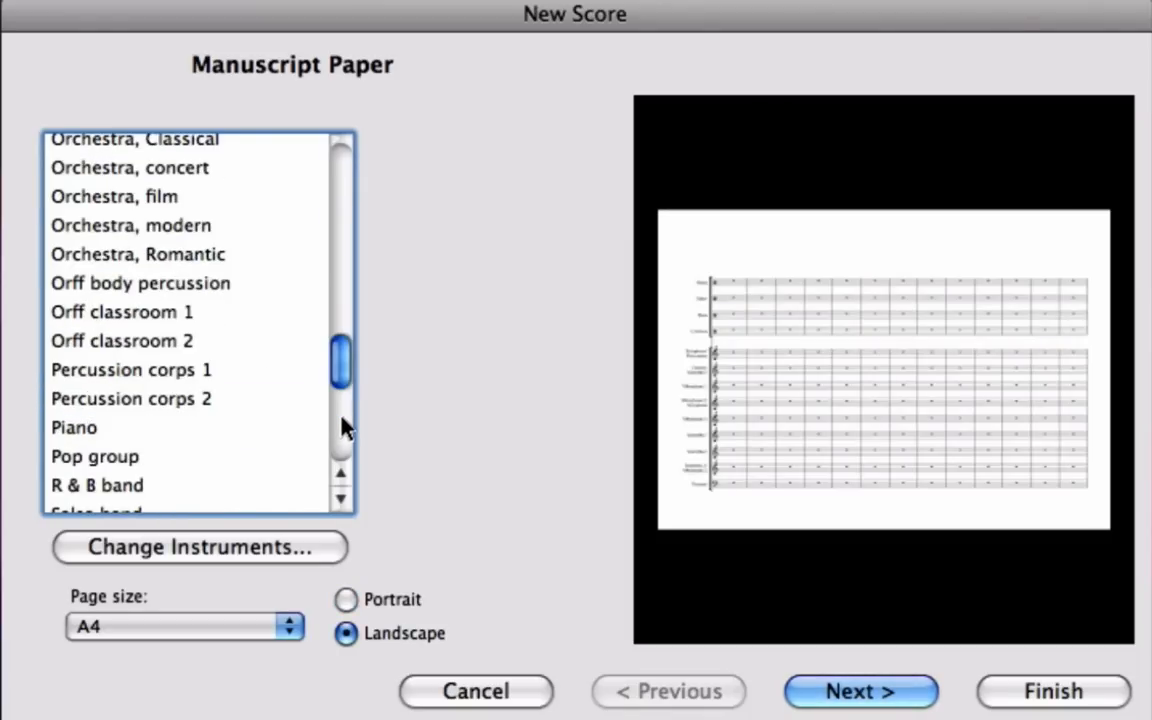
{"action": "mouse_move", "coordinate": [182, 228]}
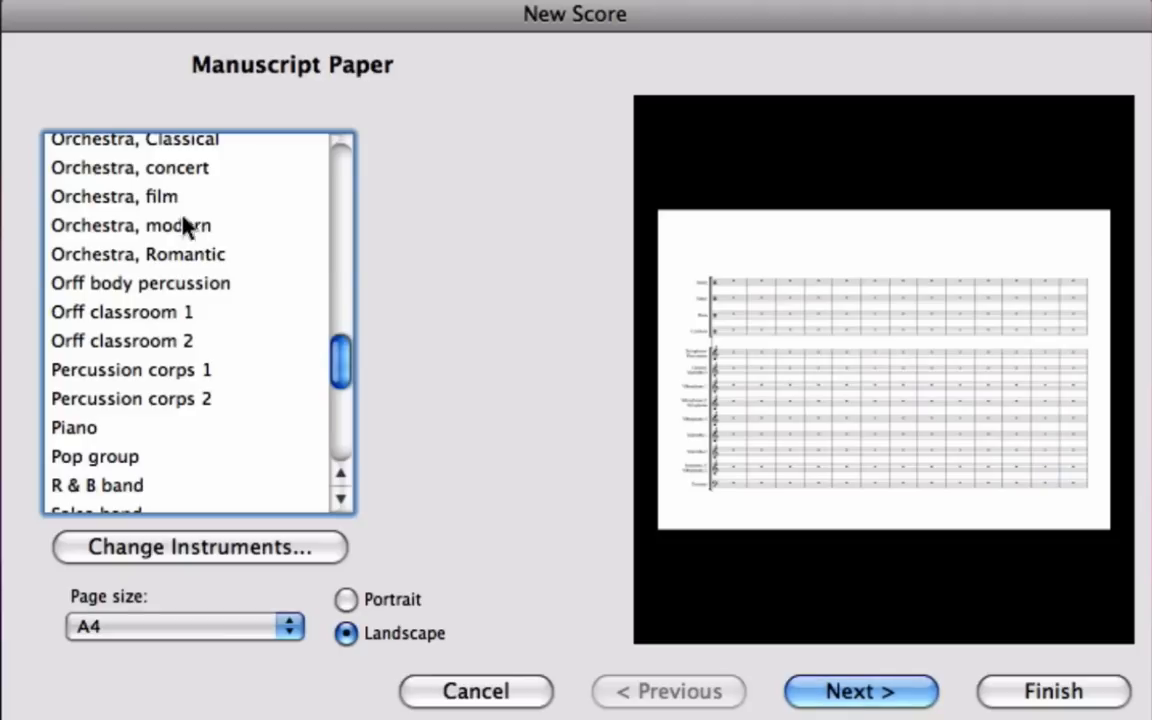
{"action": "mouse_move", "coordinate": [130, 150]}
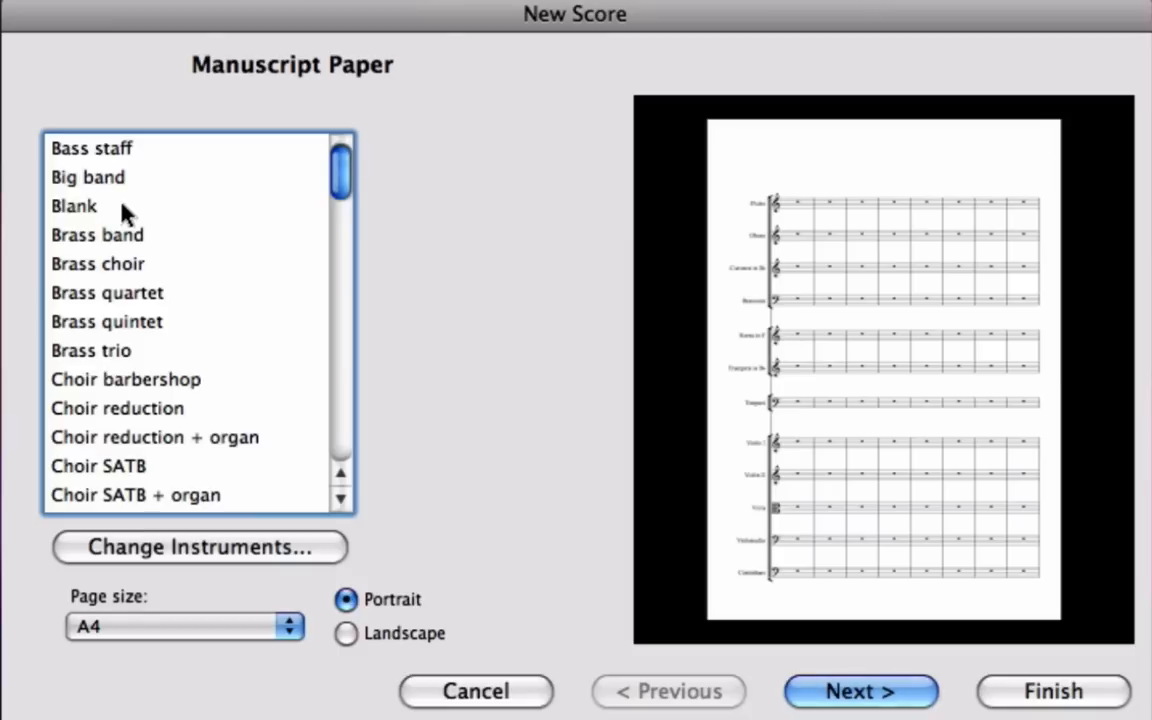
{"action": "left_click", "coordinate": [74, 204]}
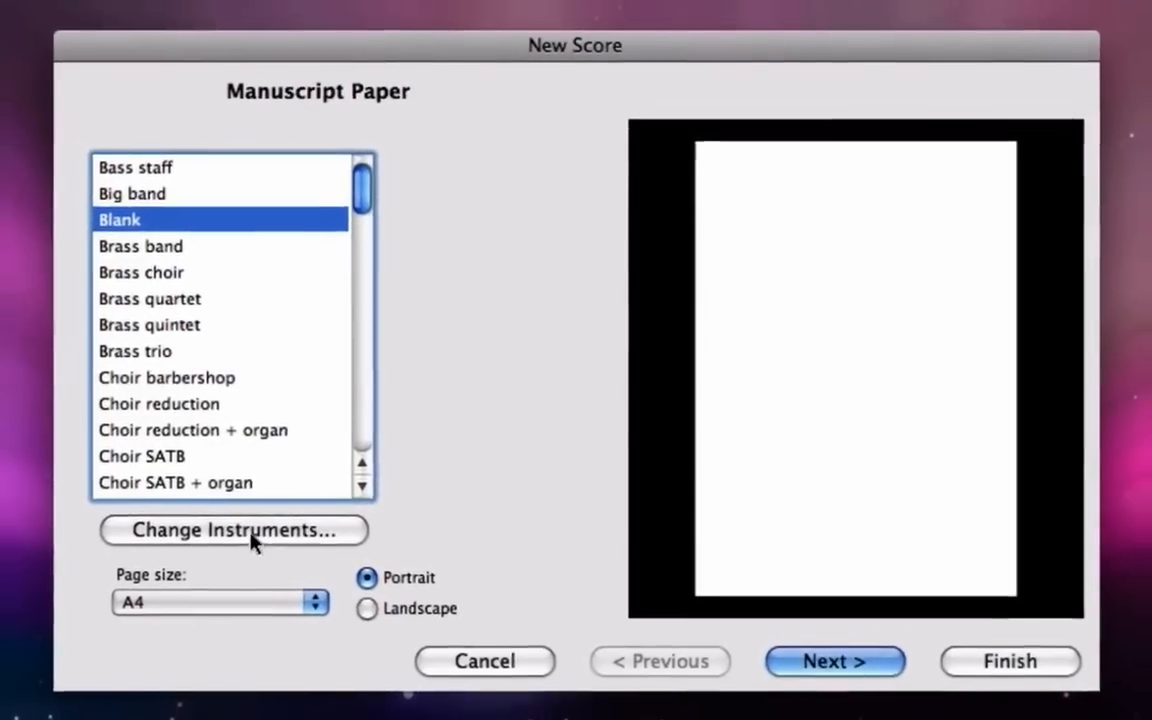
Step: Use Change Instruments... to reach the Instruments dialog
{"action": "left_click", "coordinate": [232, 530]}
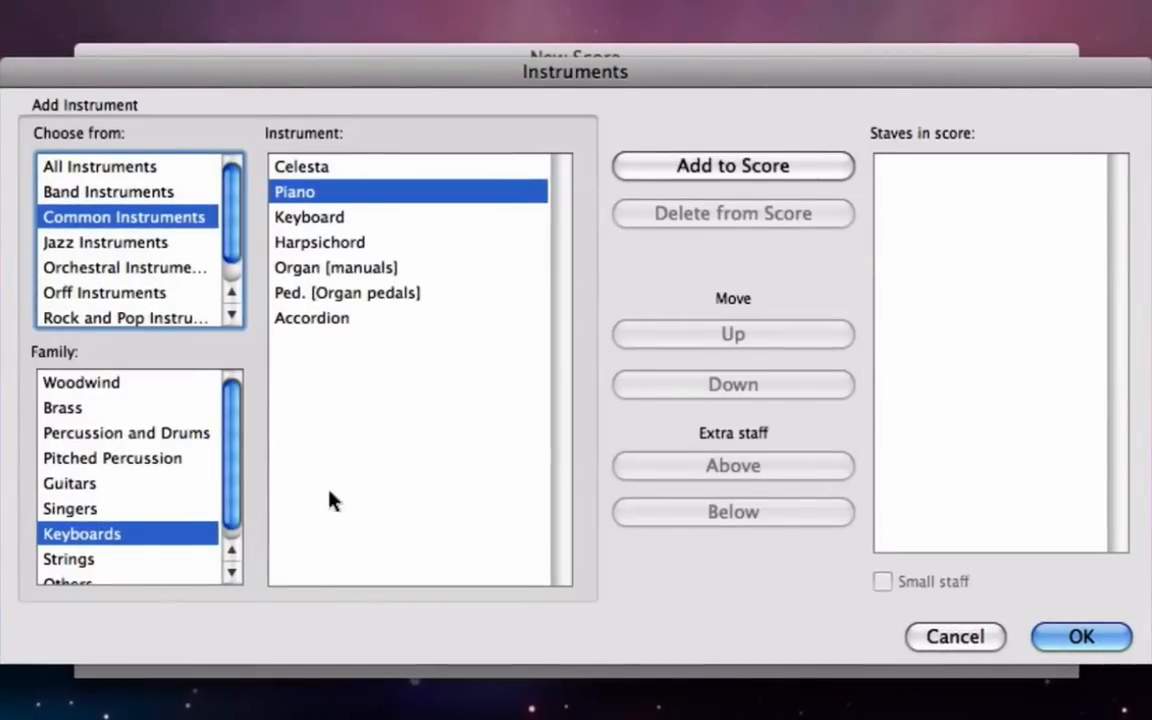
{"action": "mouse_move", "coordinate": [96, 200]}
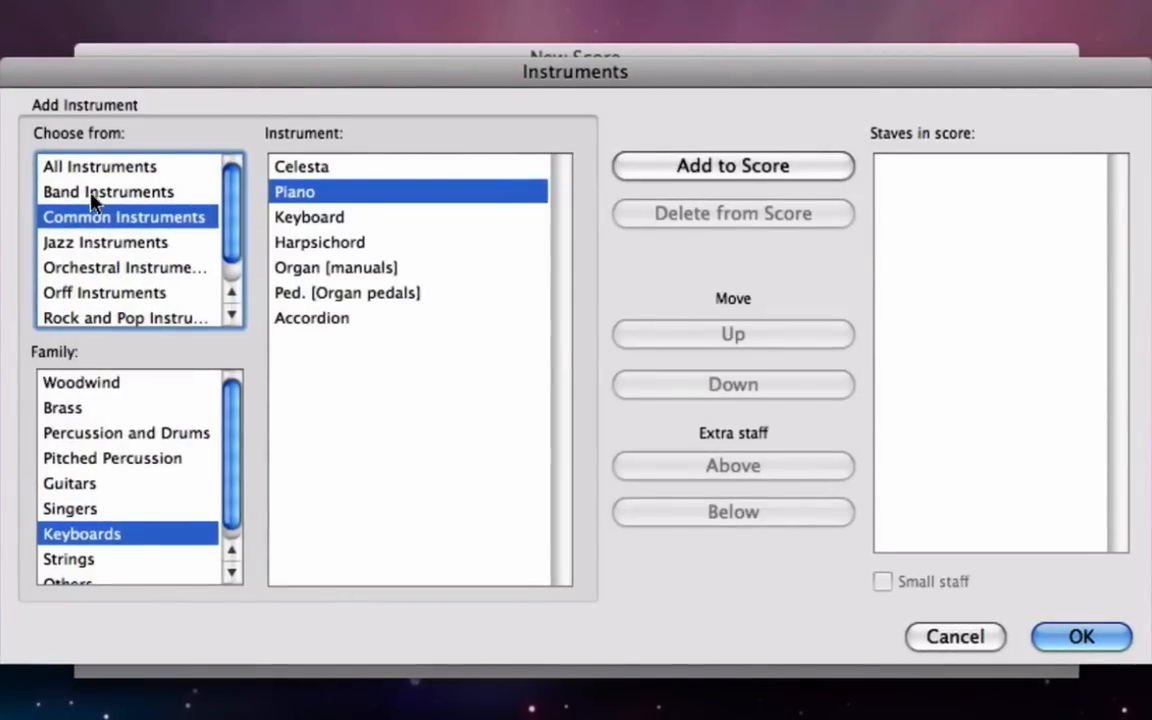
{"action": "mouse_move", "coordinate": [104, 192]}
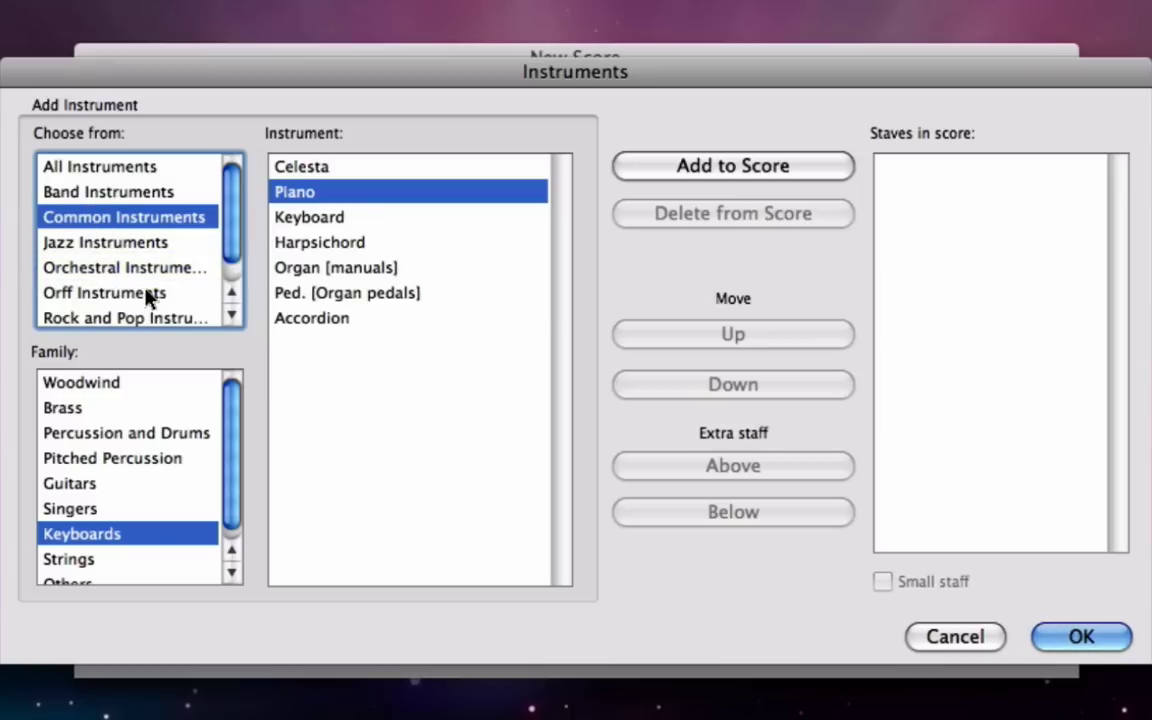
{"action": "mouse_move", "coordinate": [176, 252]}
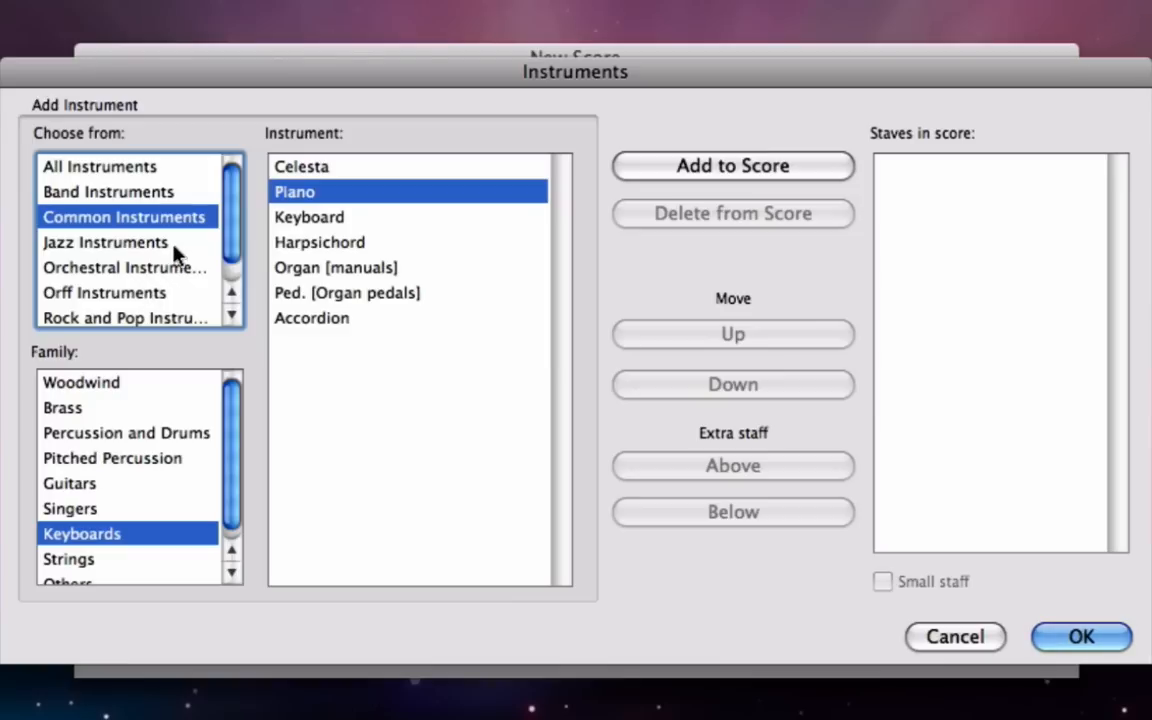
{"action": "mouse_move", "coordinate": [196, 428]}
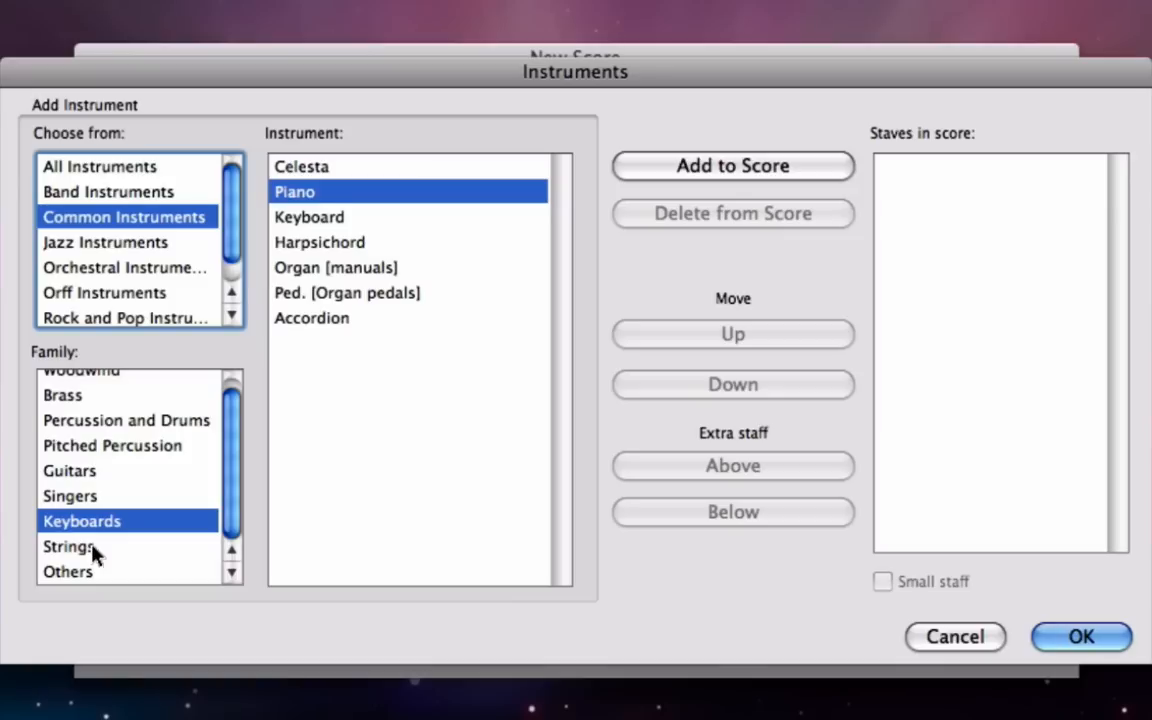
Step: From the Strings family add Violin 1 and Violin 2 staves
{"action": "left_click", "coordinate": [68, 546]}
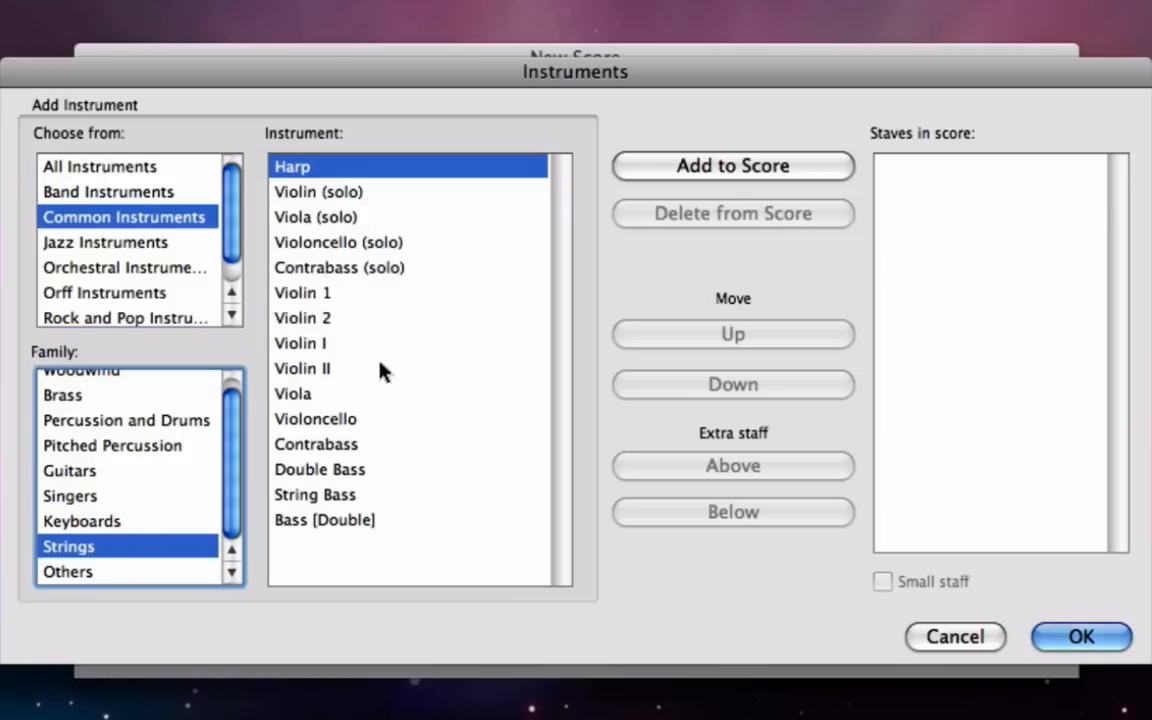
{"action": "left_click", "coordinate": [302, 292]}
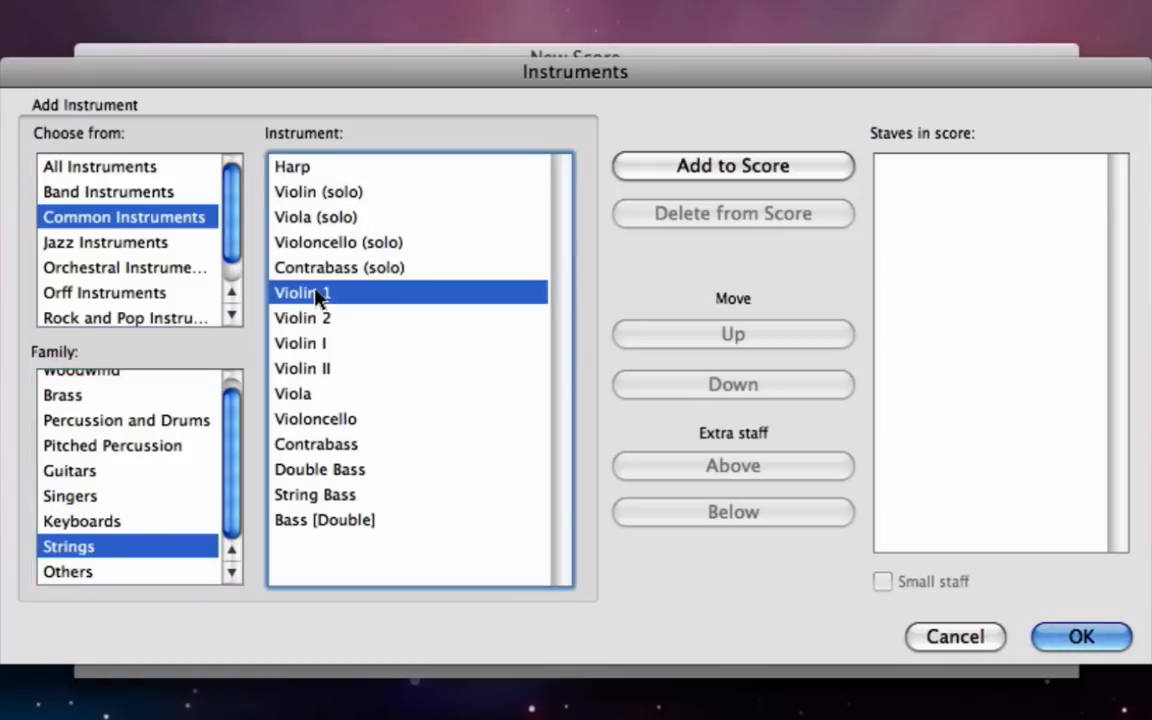
{"action": "left_click", "coordinate": [732, 166]}
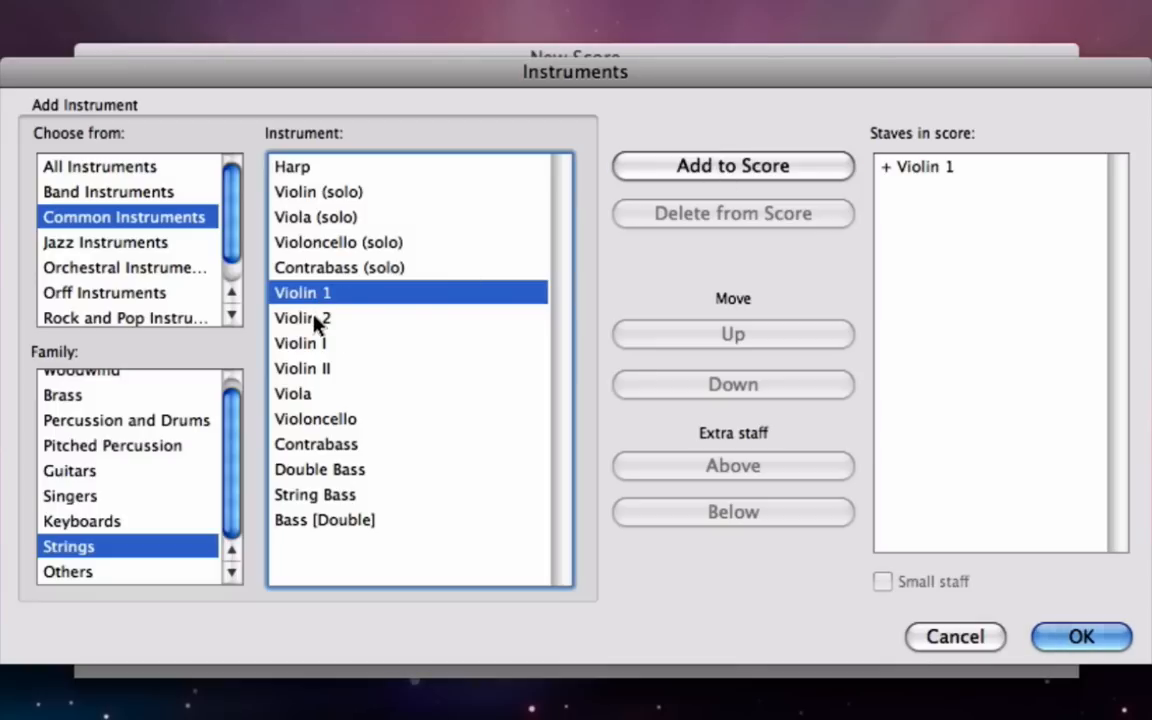
{"action": "left_click", "coordinate": [732, 164]}
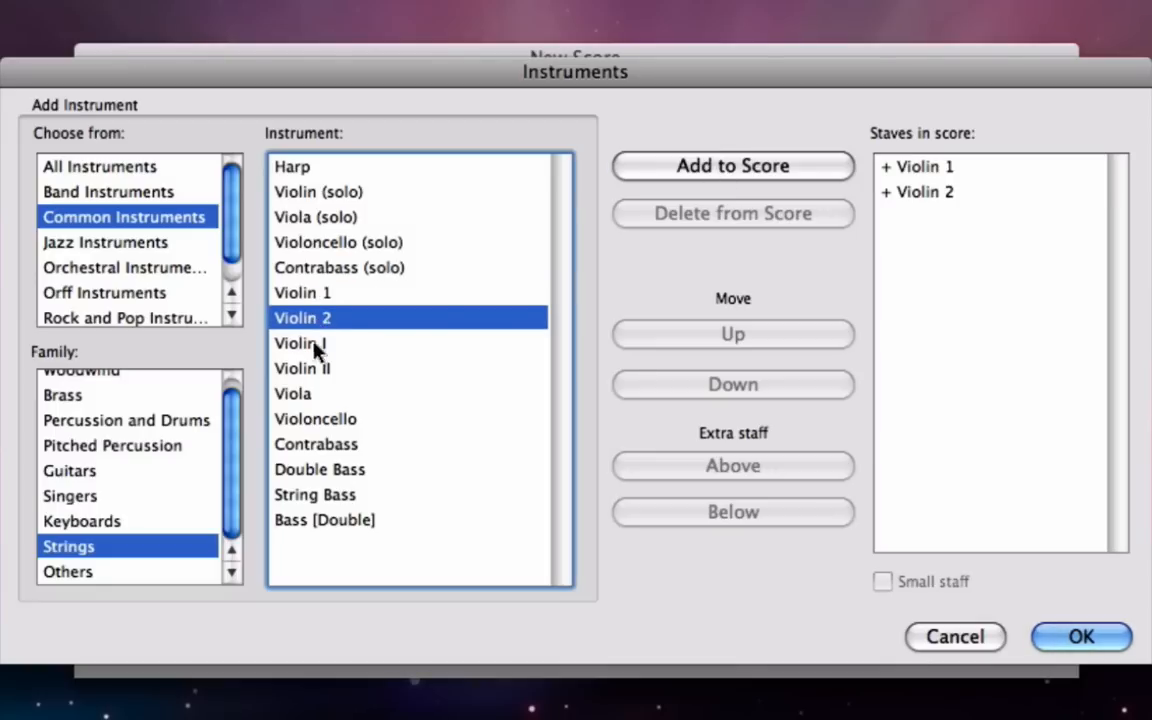
Step: Shift-select Viola through Contrabass and add all three staves
{"action": "left_click", "coordinate": [292, 392]}
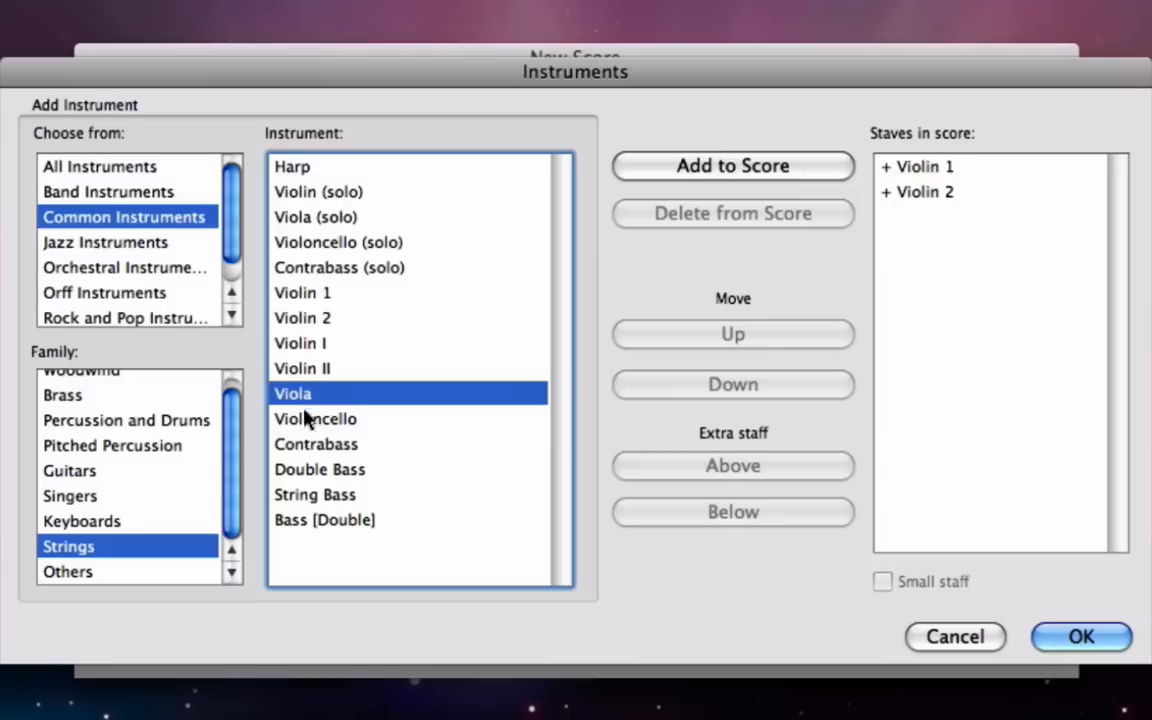
{"action": "left_click", "coordinate": [314, 420]}
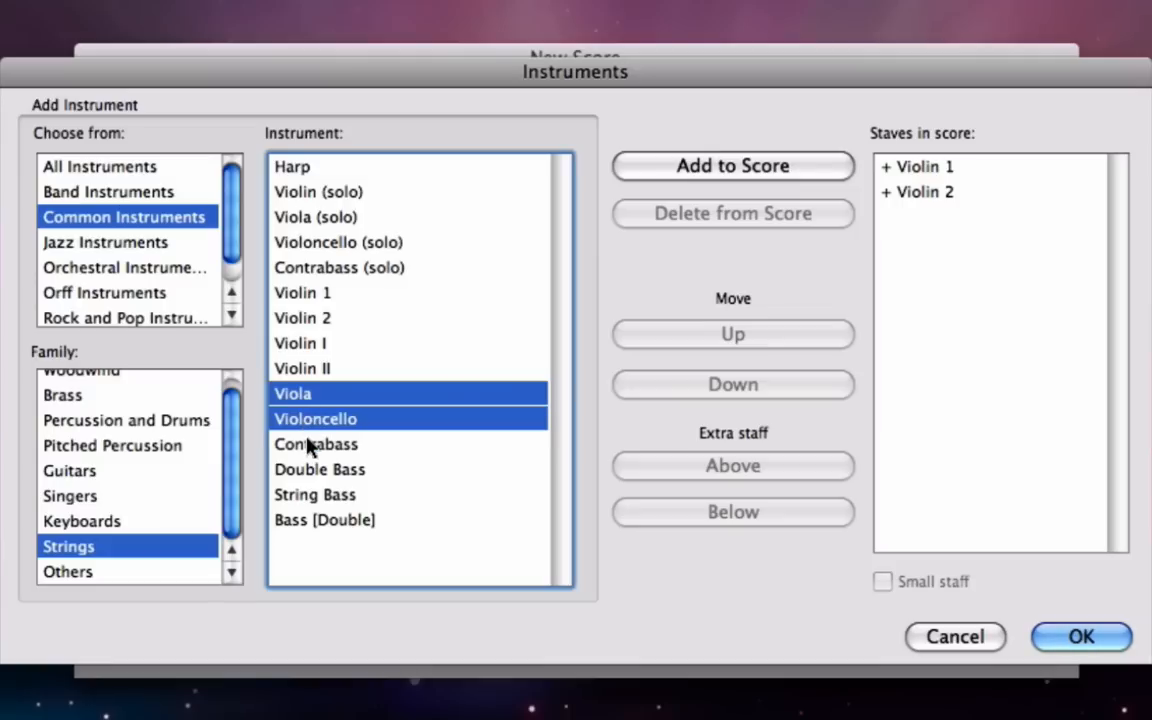
{"action": "left_click", "coordinate": [316, 444]}
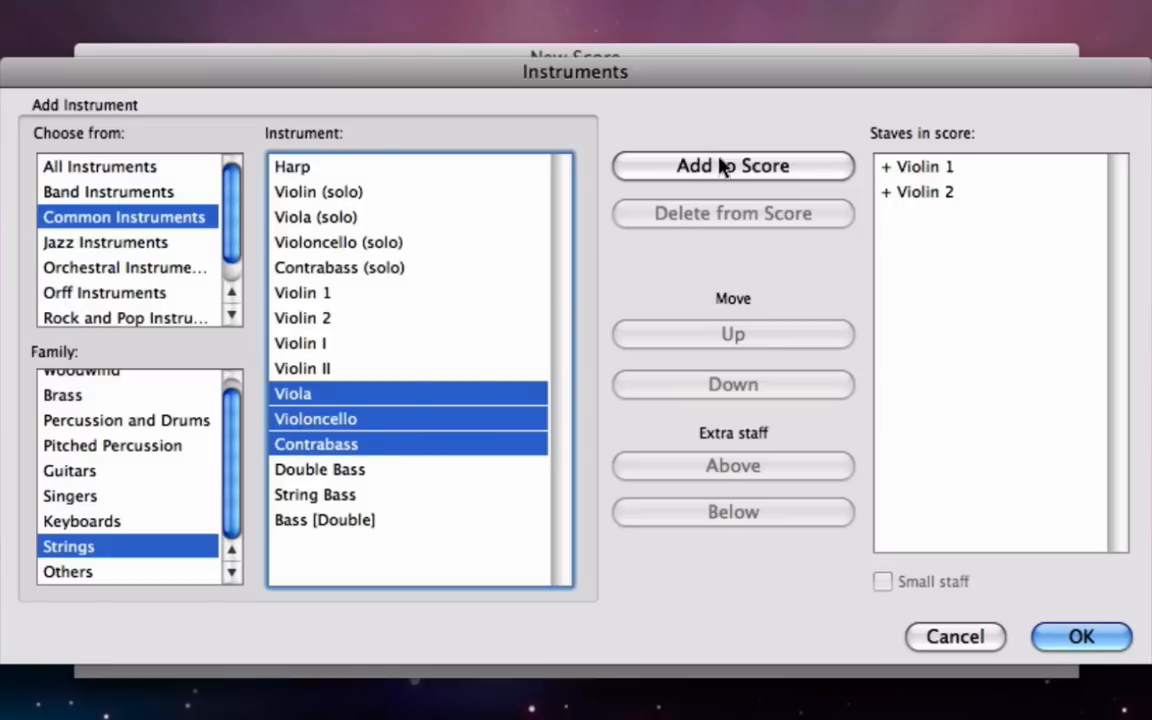
{"action": "left_click", "coordinate": [732, 166]}
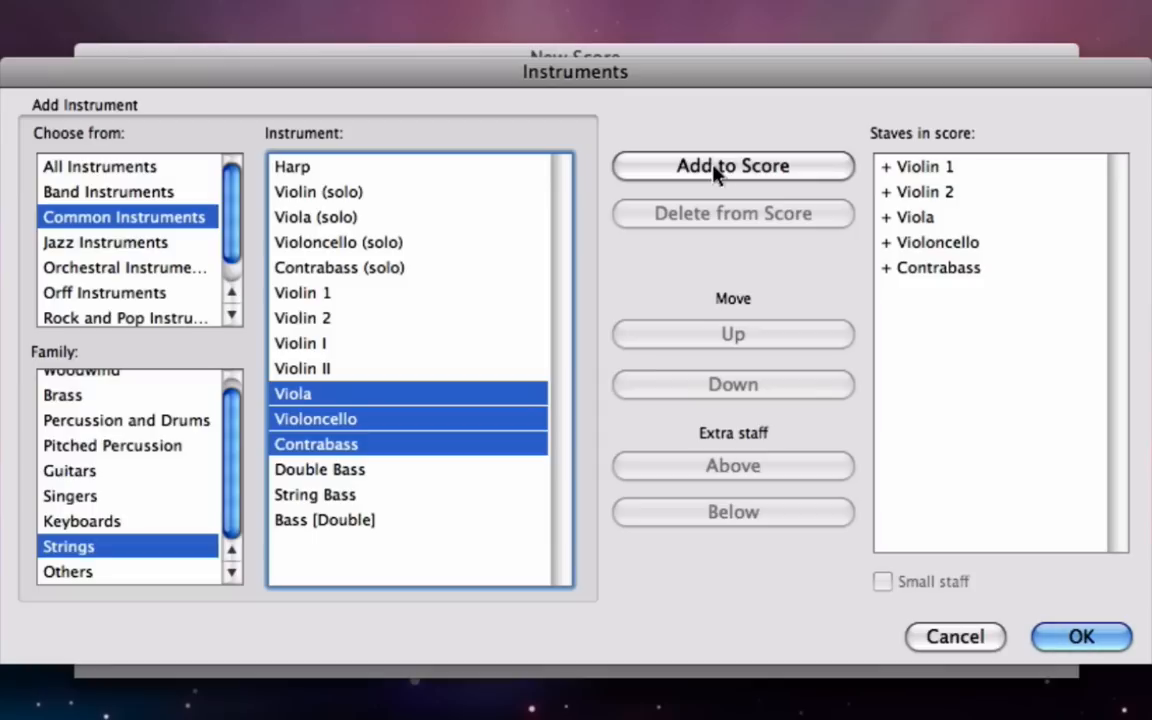
{"action": "mouse_move", "coordinate": [956, 224]}
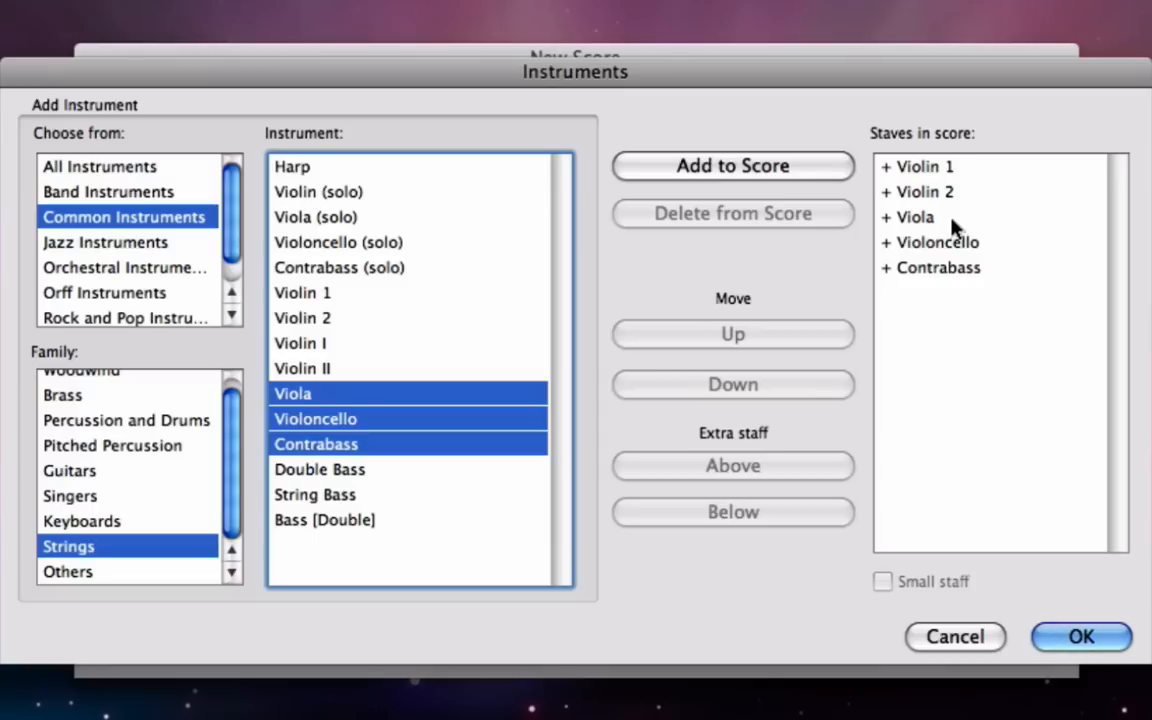
{"action": "mouse_move", "coordinate": [260, 482]}
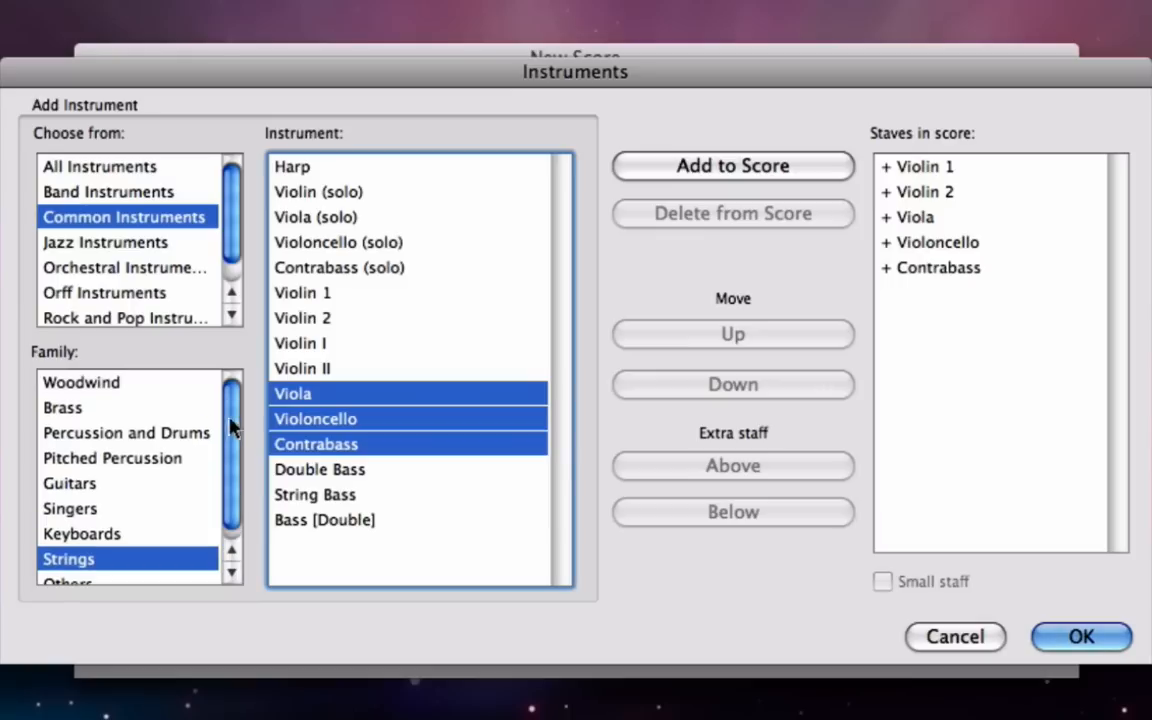
Step: Switch to Woodwind and add the Clarinet in Bb/Bassoon staff
{"action": "left_click", "coordinate": [80, 382]}
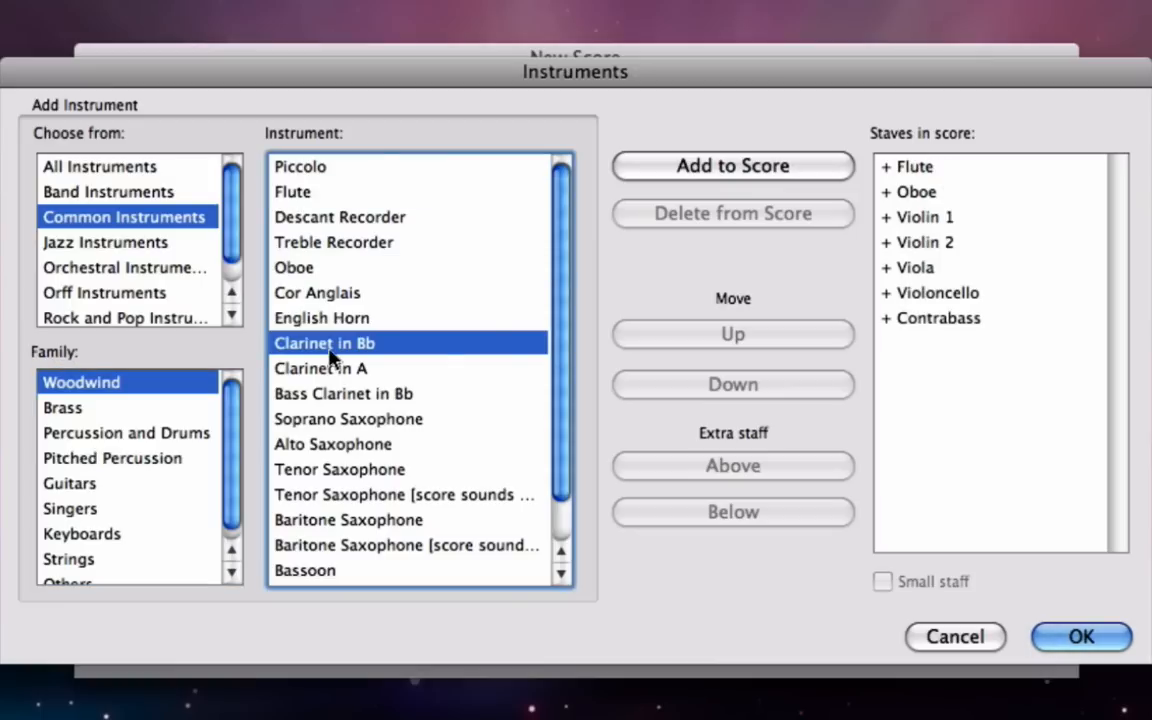
{"action": "left_click", "coordinate": [732, 164]}
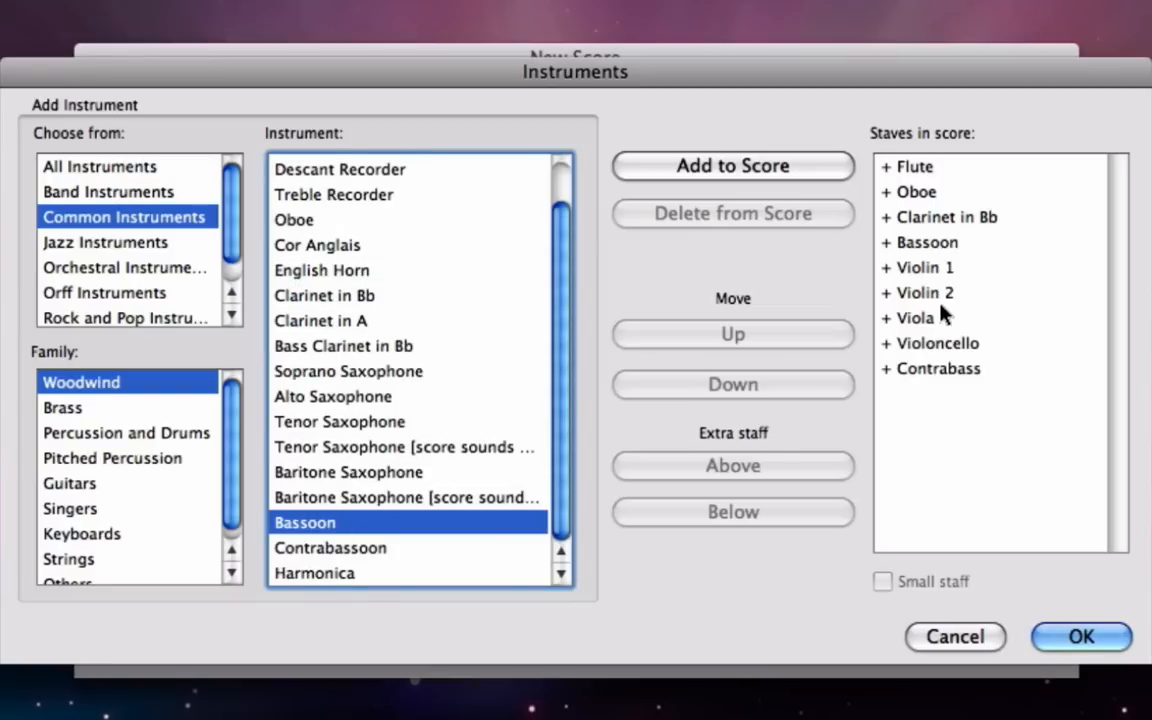
{"action": "mouse_move", "coordinate": [928, 270]}
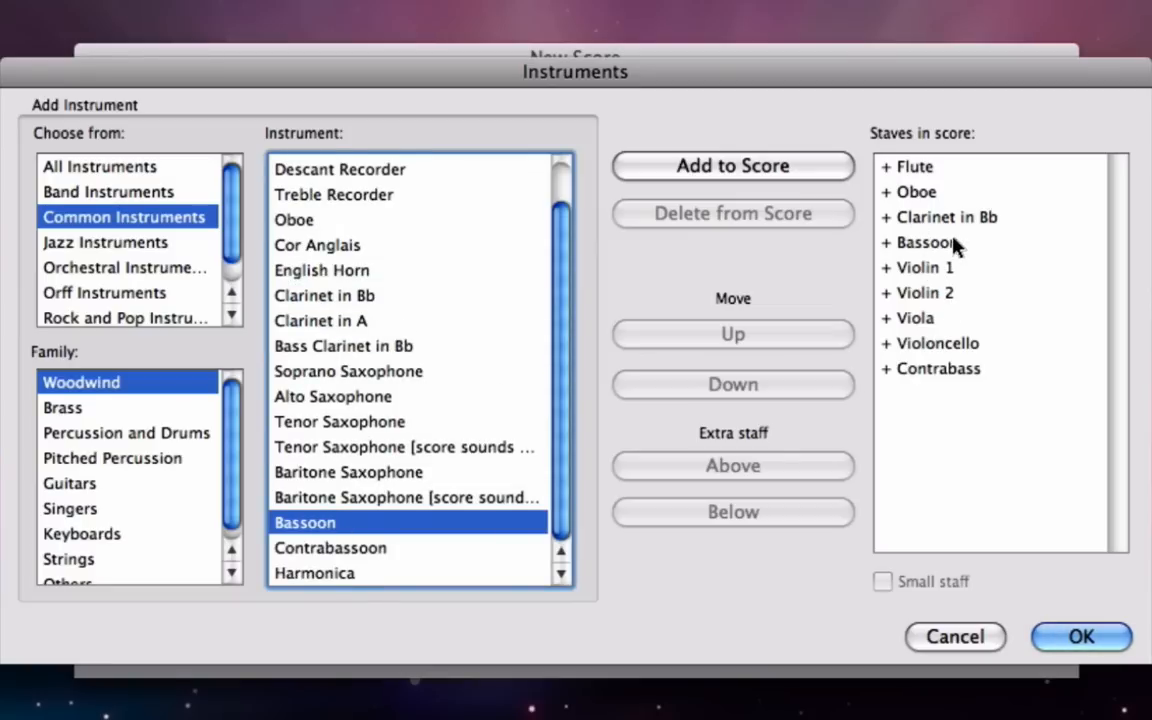
{"action": "mouse_move", "coordinate": [996, 252]}
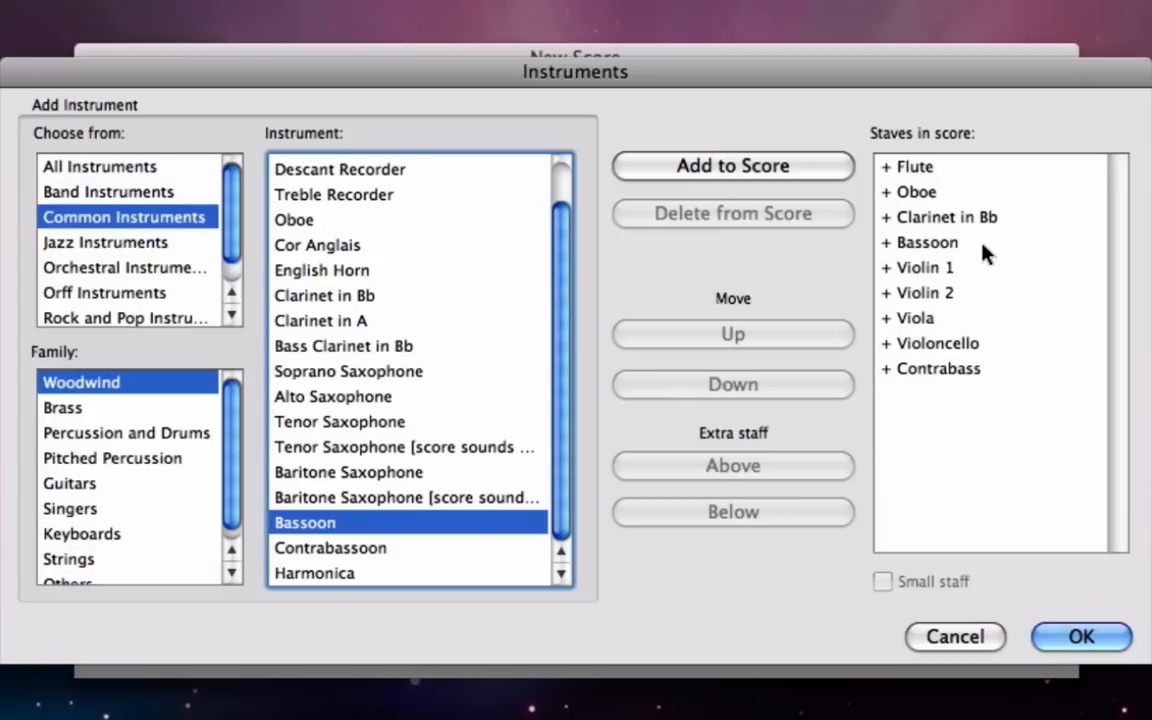
{"action": "mouse_move", "coordinate": [944, 248]}
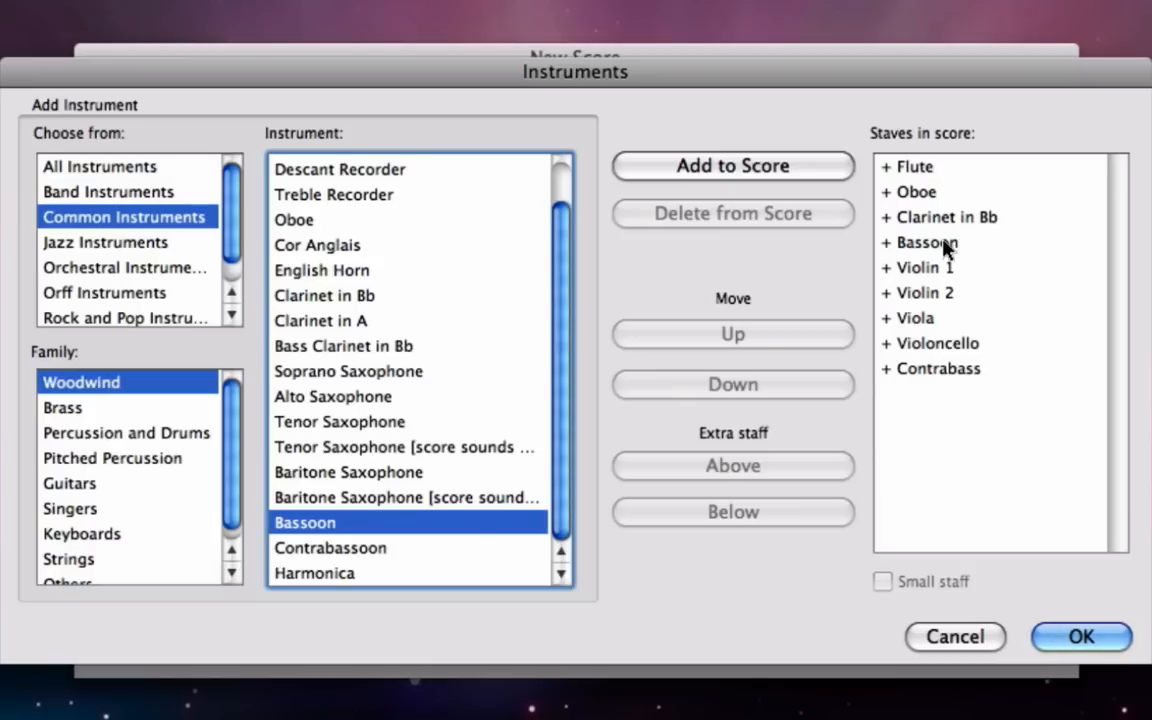
Step: Select Bassoon in the Staves in score list as the insertion point
{"action": "left_click", "coordinate": [928, 242]}
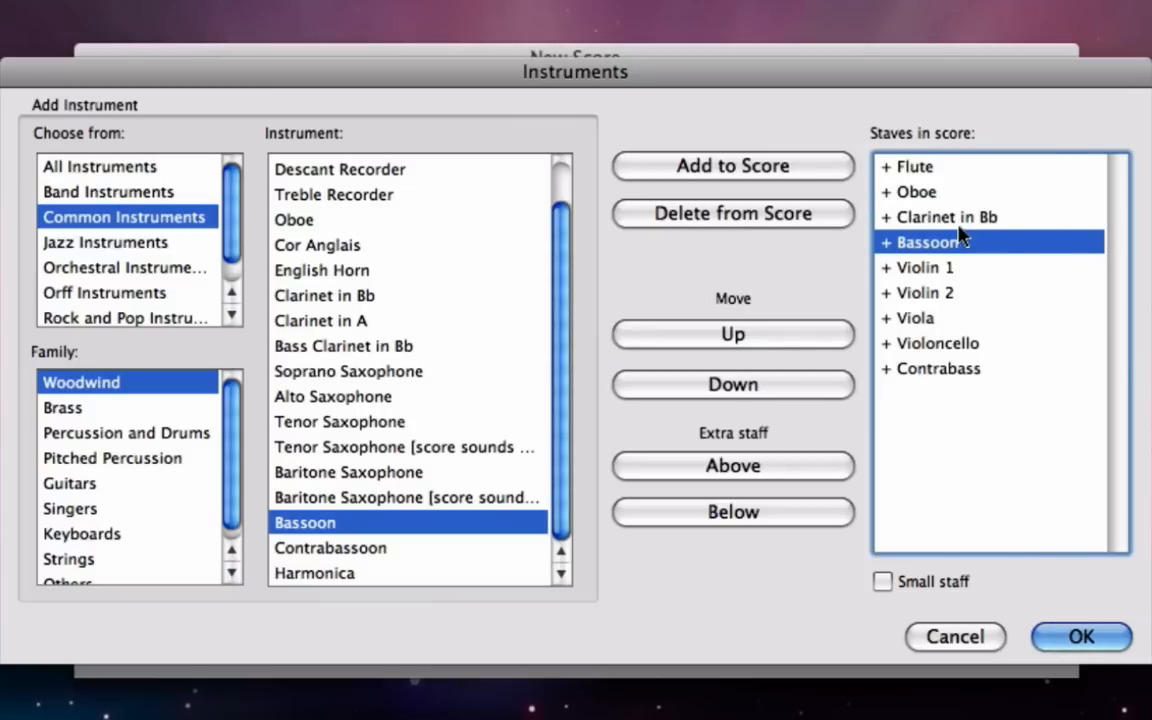
{"action": "mouse_move", "coordinate": [576, 336]}
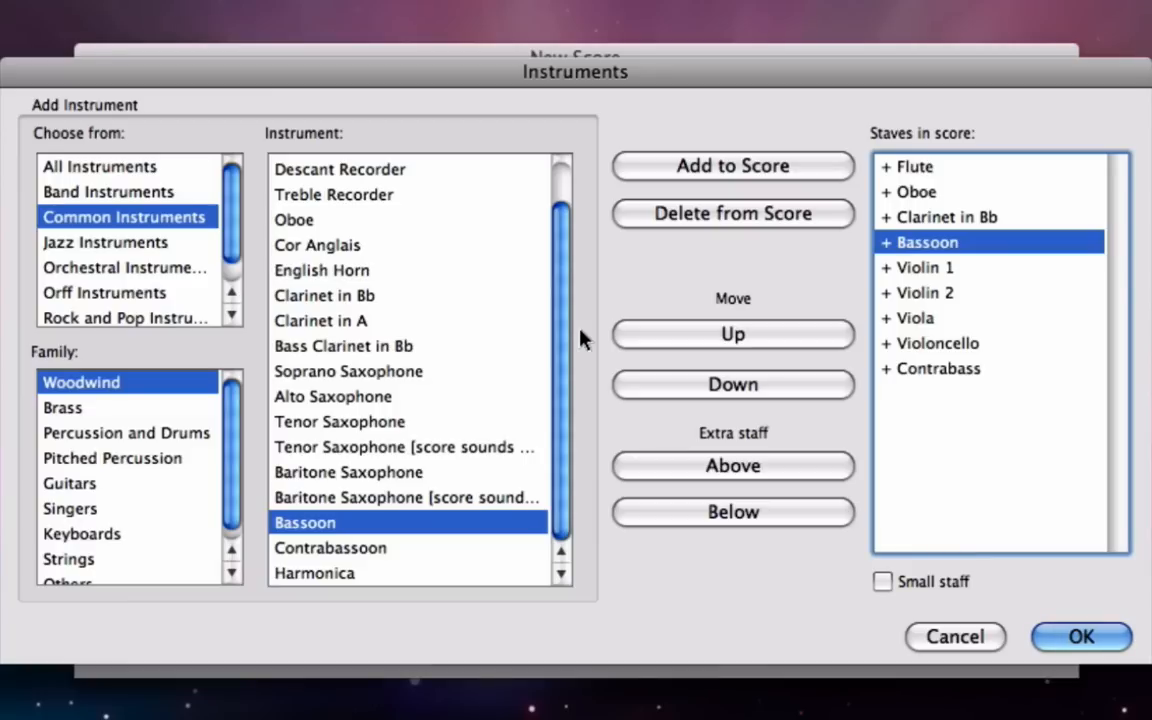
{"action": "mouse_move", "coordinate": [930, 252]}
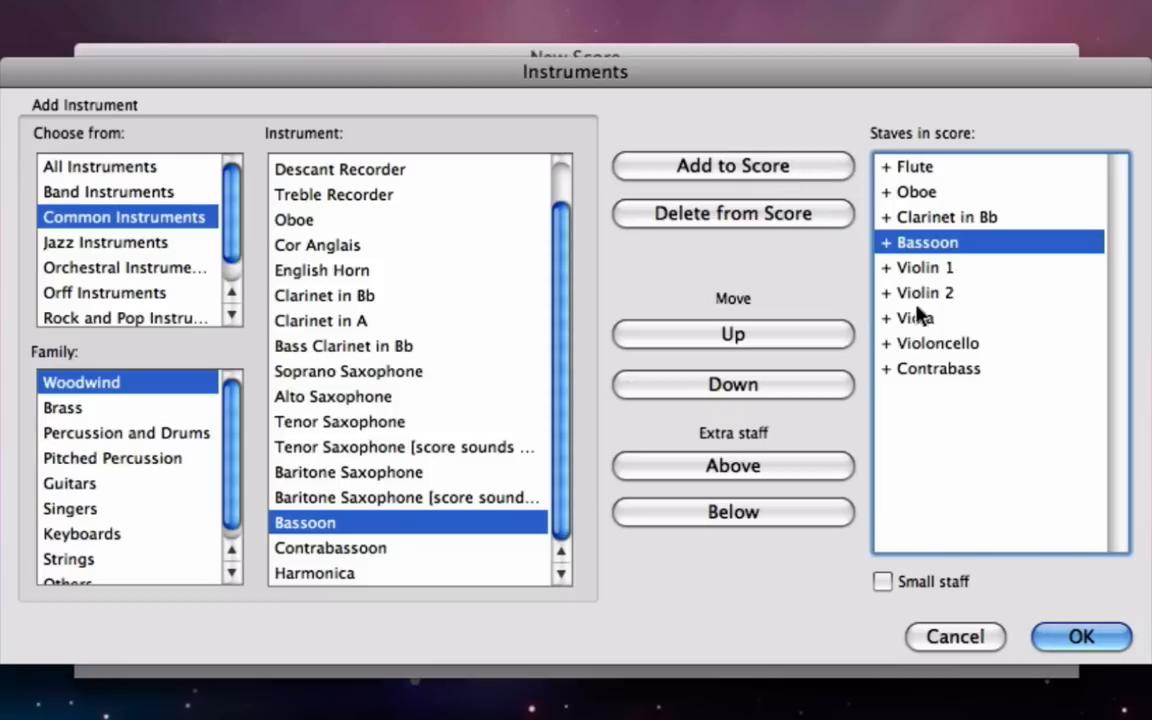
{"action": "mouse_move", "coordinate": [746, 438]}
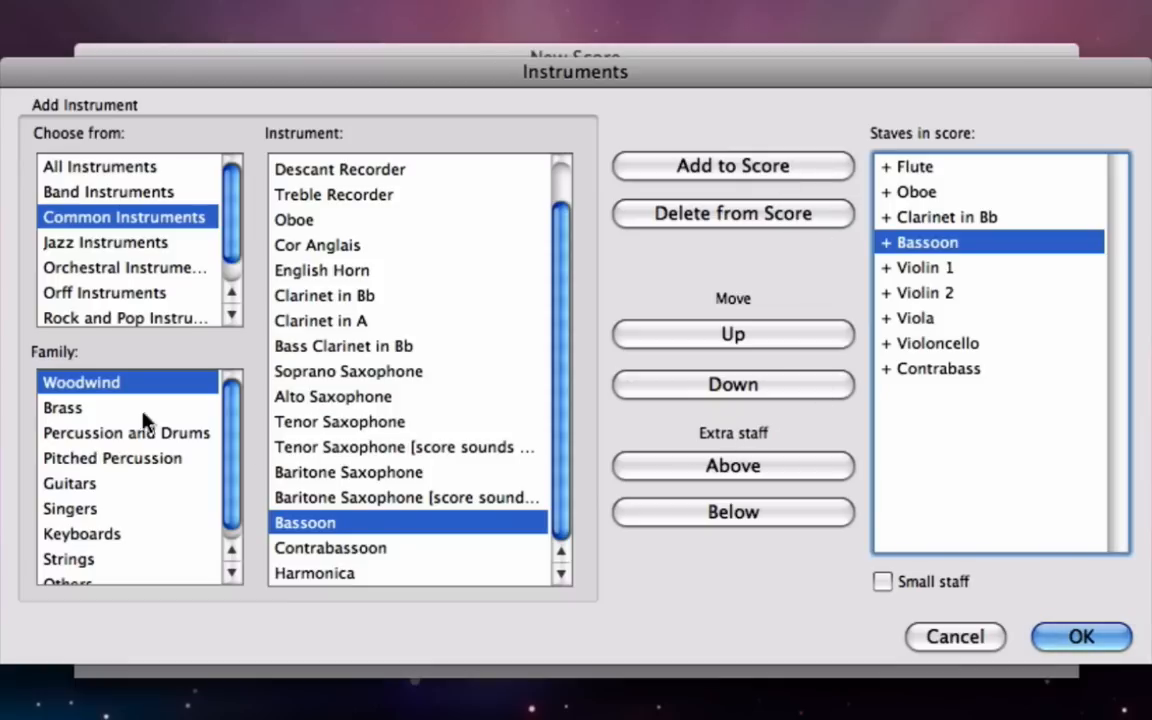
Step: Show All Instruments, Brass family, scroll to and pick Trumpet in Eb
{"action": "left_click", "coordinate": [62, 408]}
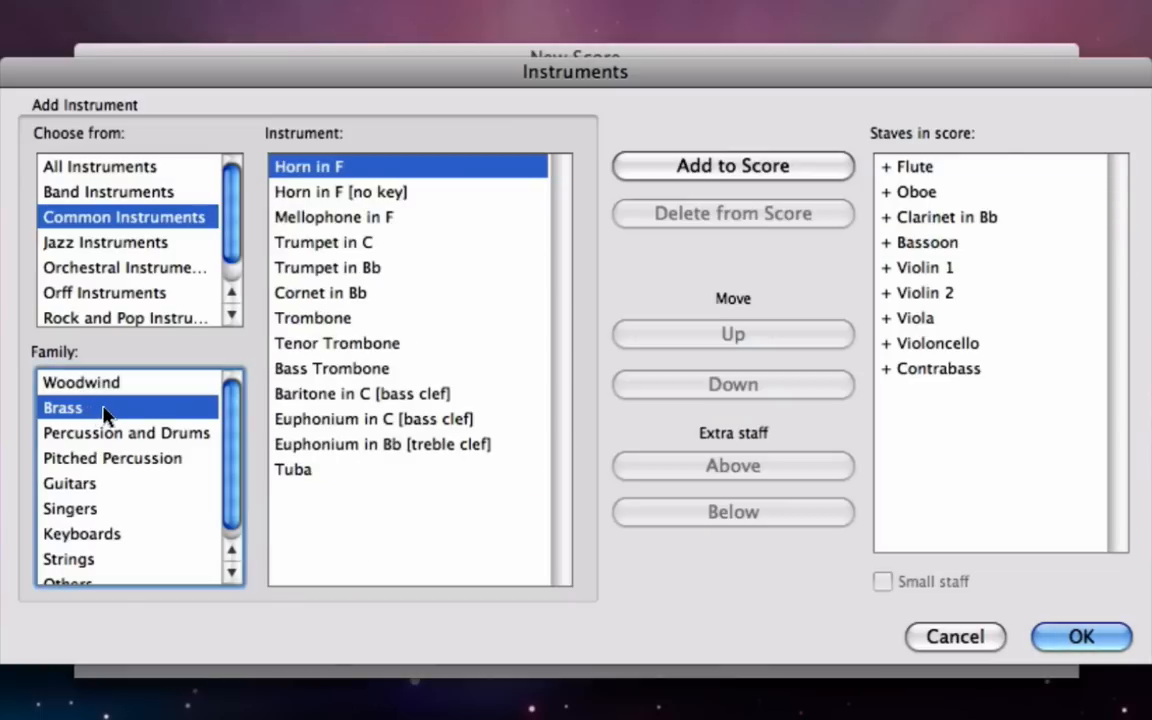
{"action": "mouse_move", "coordinate": [348, 348]}
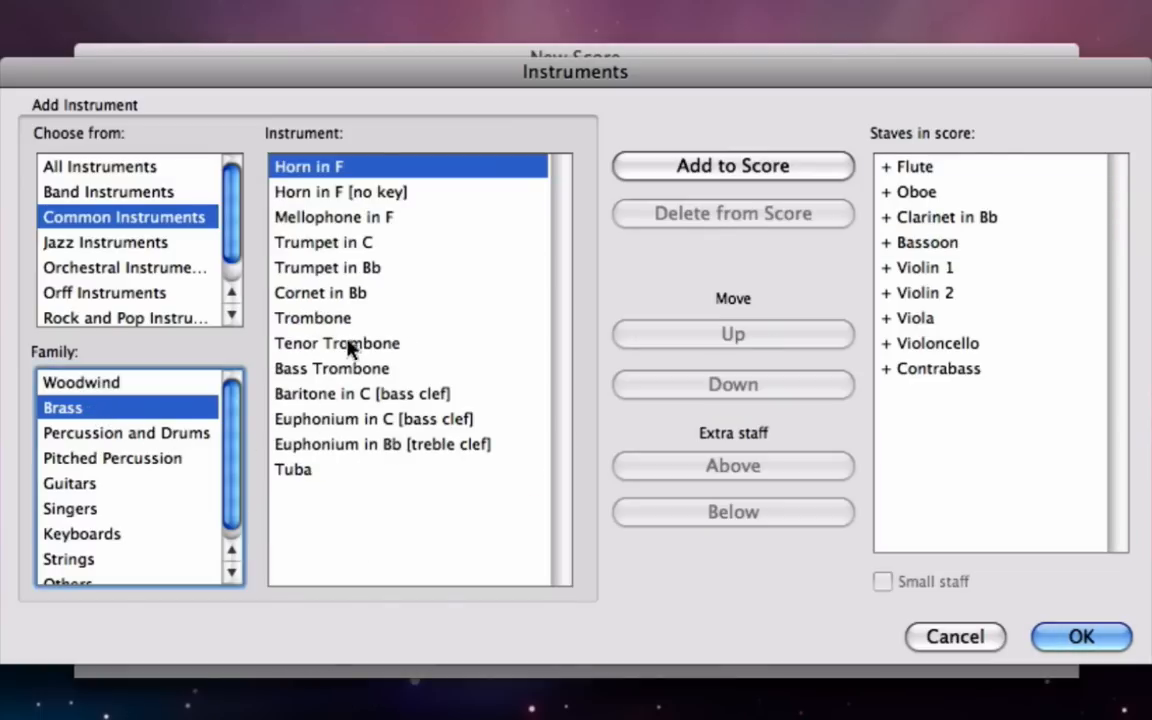
{"action": "mouse_move", "coordinate": [336, 272]}
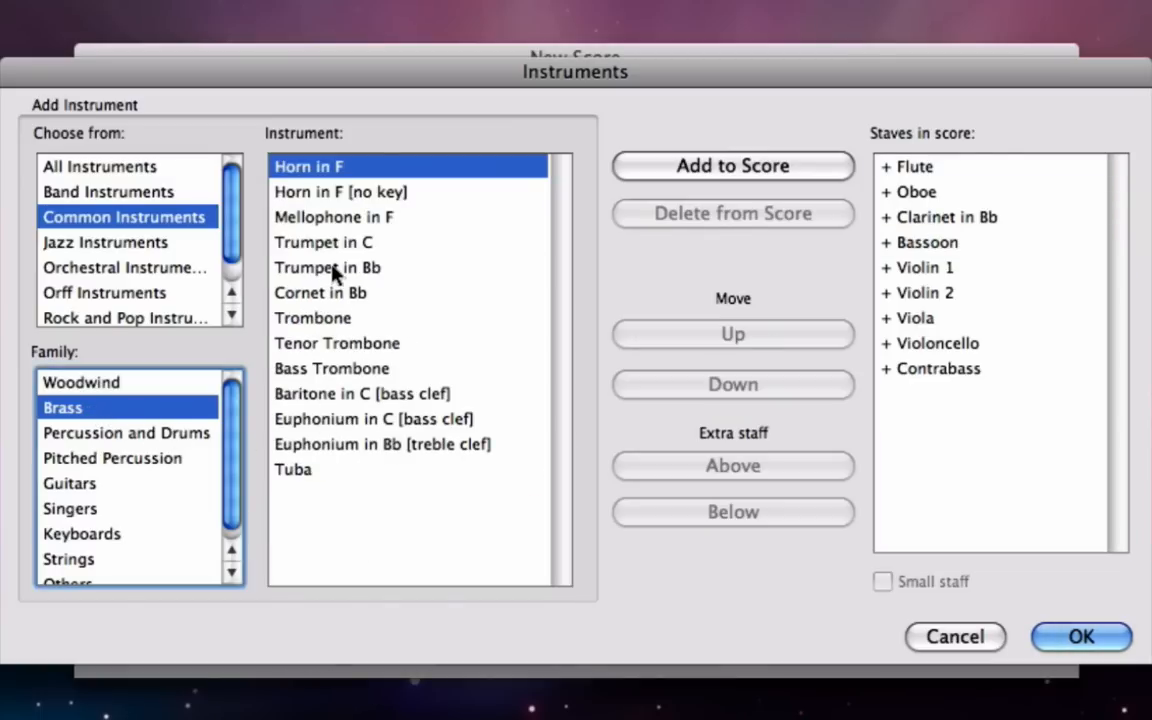
{"action": "mouse_move", "coordinate": [84, 228]}
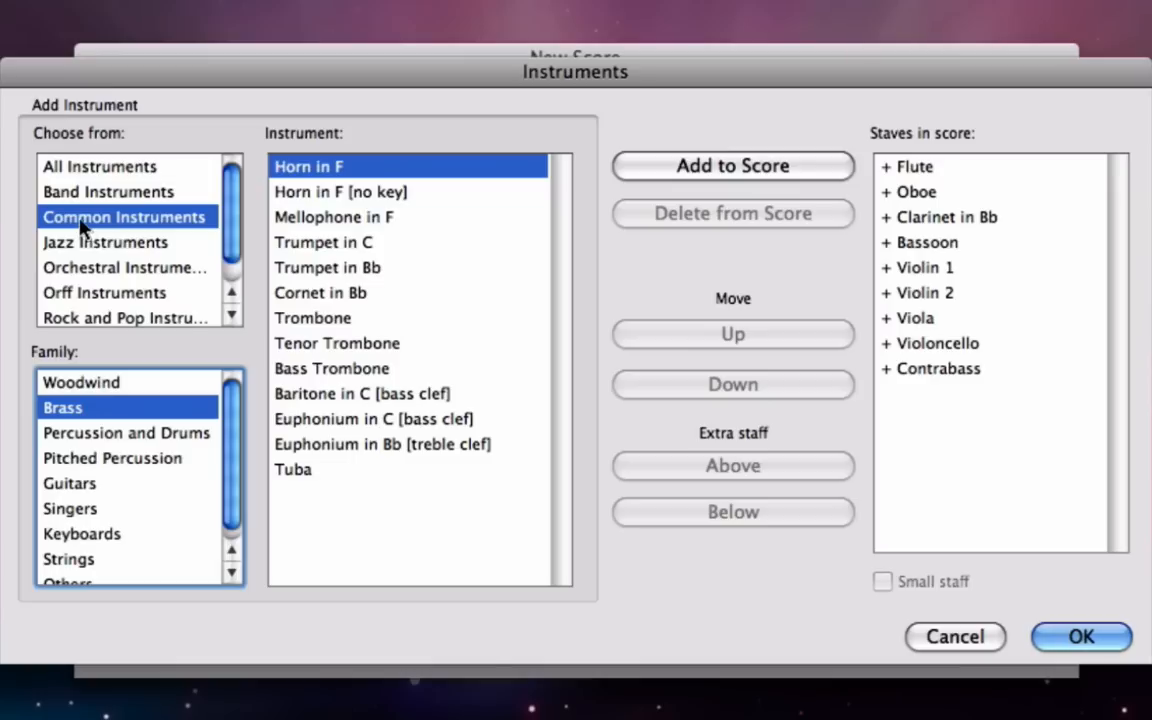
{"action": "mouse_move", "coordinate": [118, 176]}
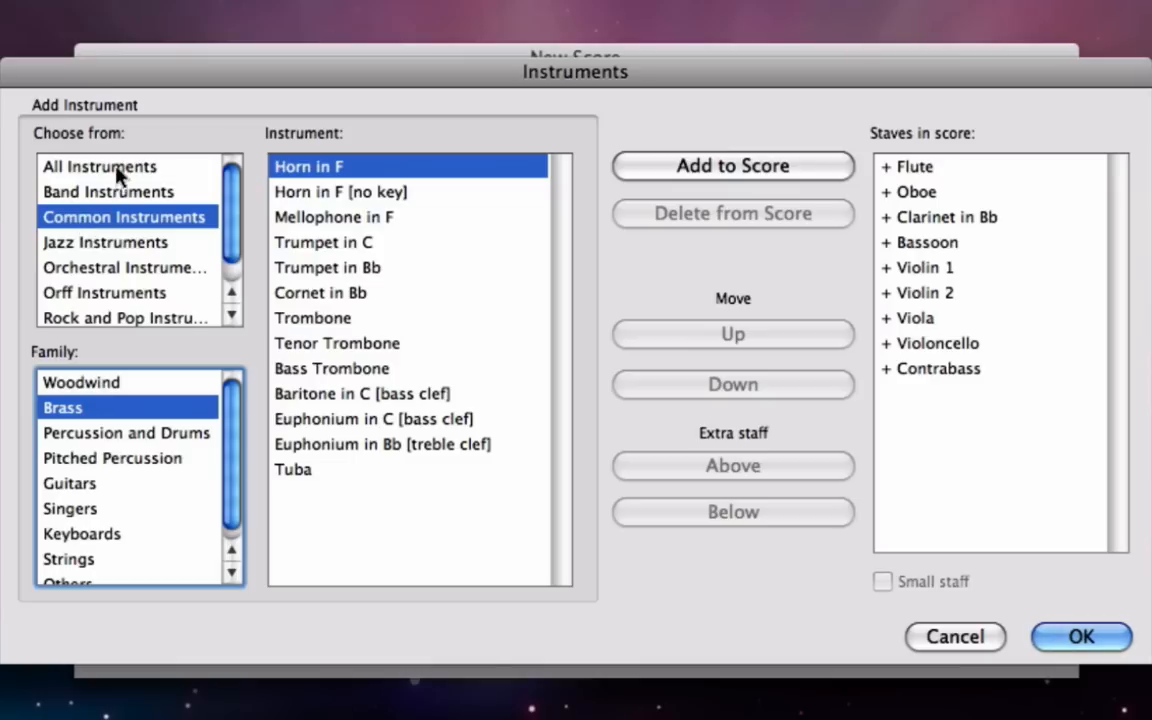
{"action": "left_click", "coordinate": [100, 166]}
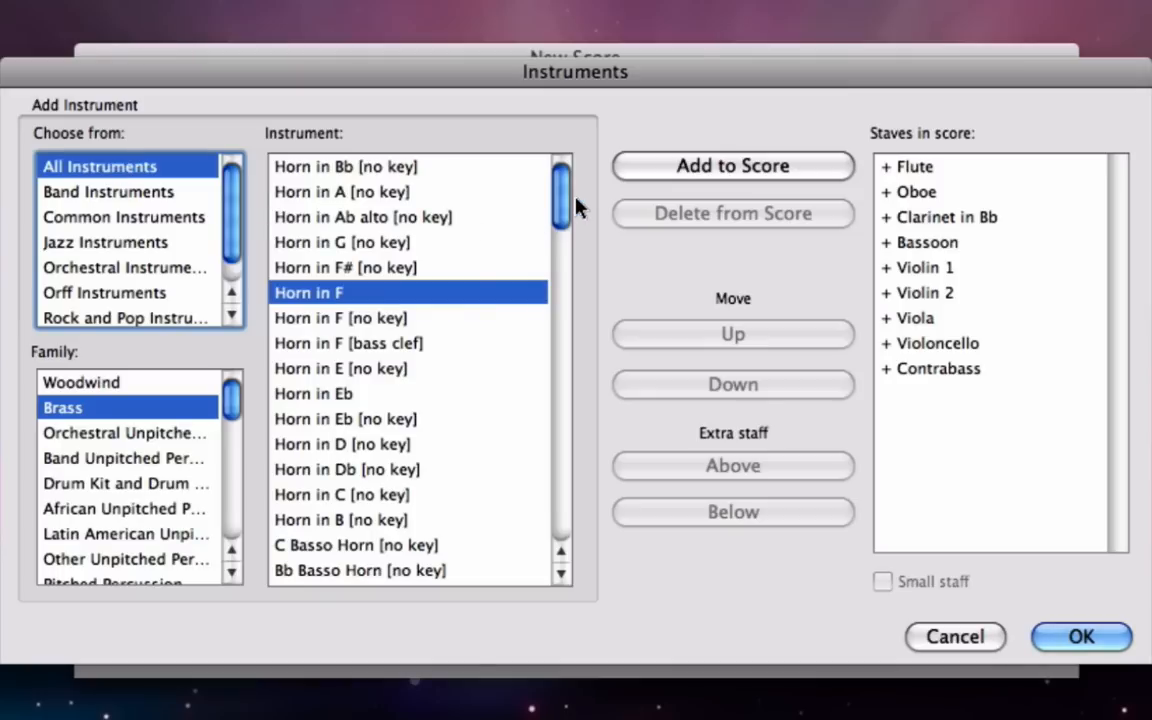
{"action": "mouse_move", "coordinate": [560, 196]}
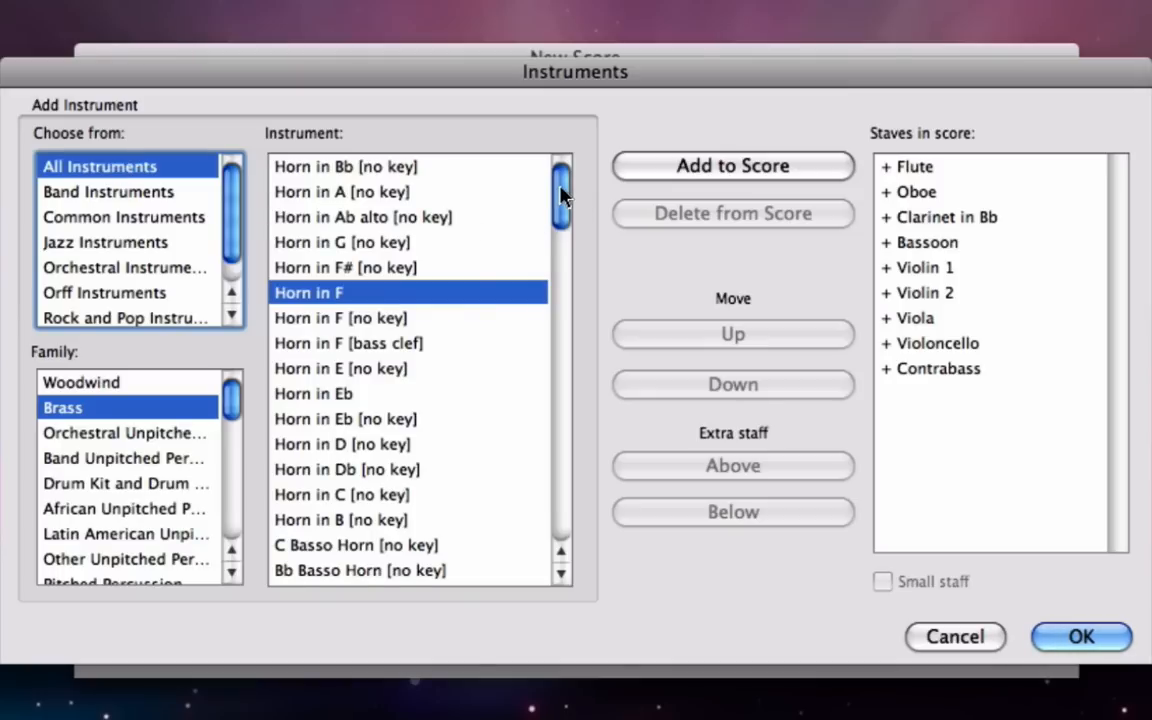
{"action": "left_click_drag", "start_coordinate": [560, 210], "coordinate": [560, 310]}
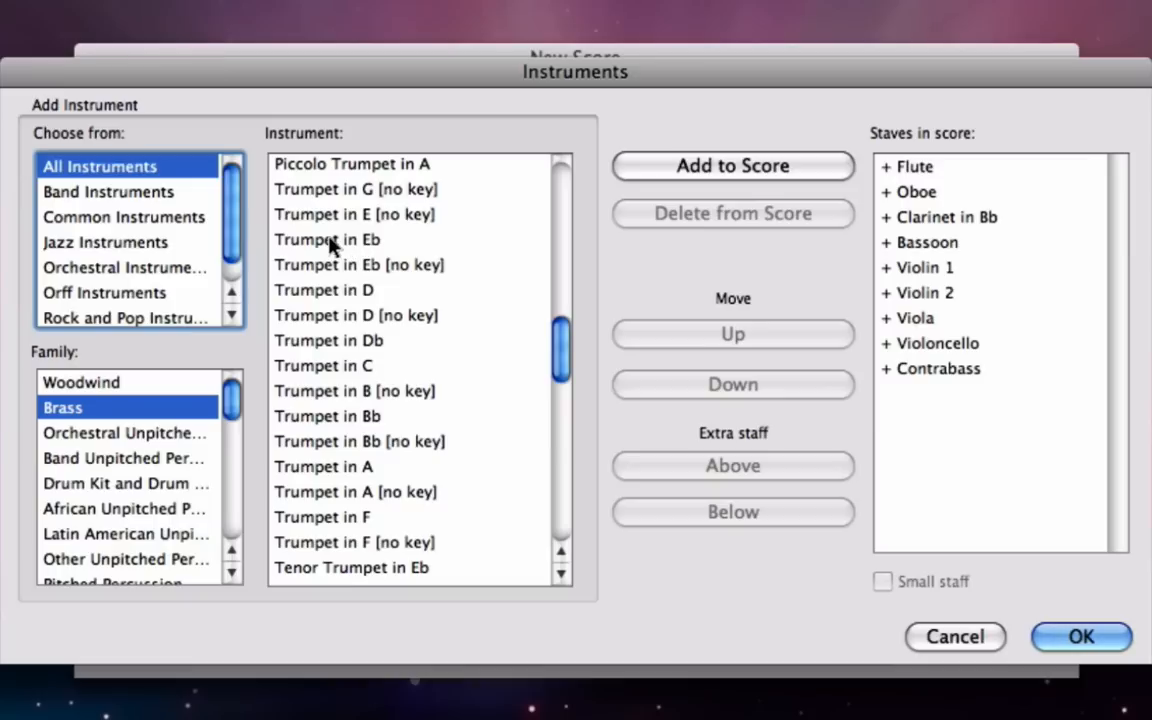
{"action": "left_click", "coordinate": [328, 240]}
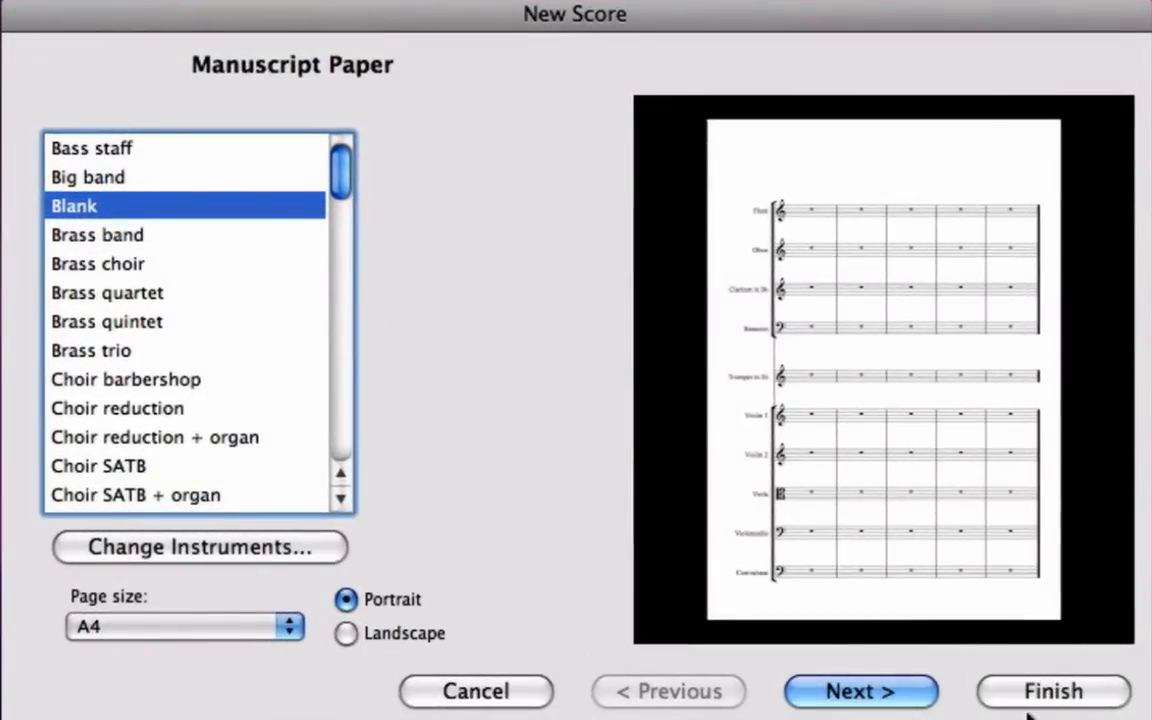
{"action": "mouse_move", "coordinate": [1064, 692]}
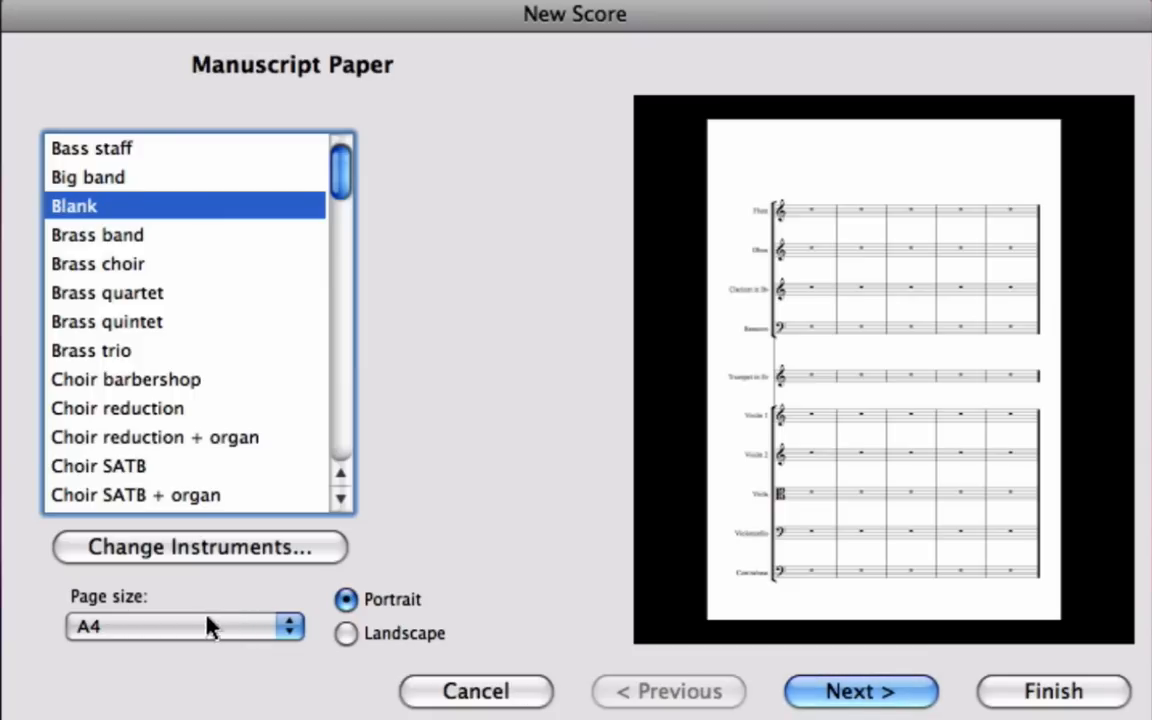
Step: Set the page orientation to Landscape after briefly toggling Portrait
{"action": "left_click", "coordinate": [344, 632]}
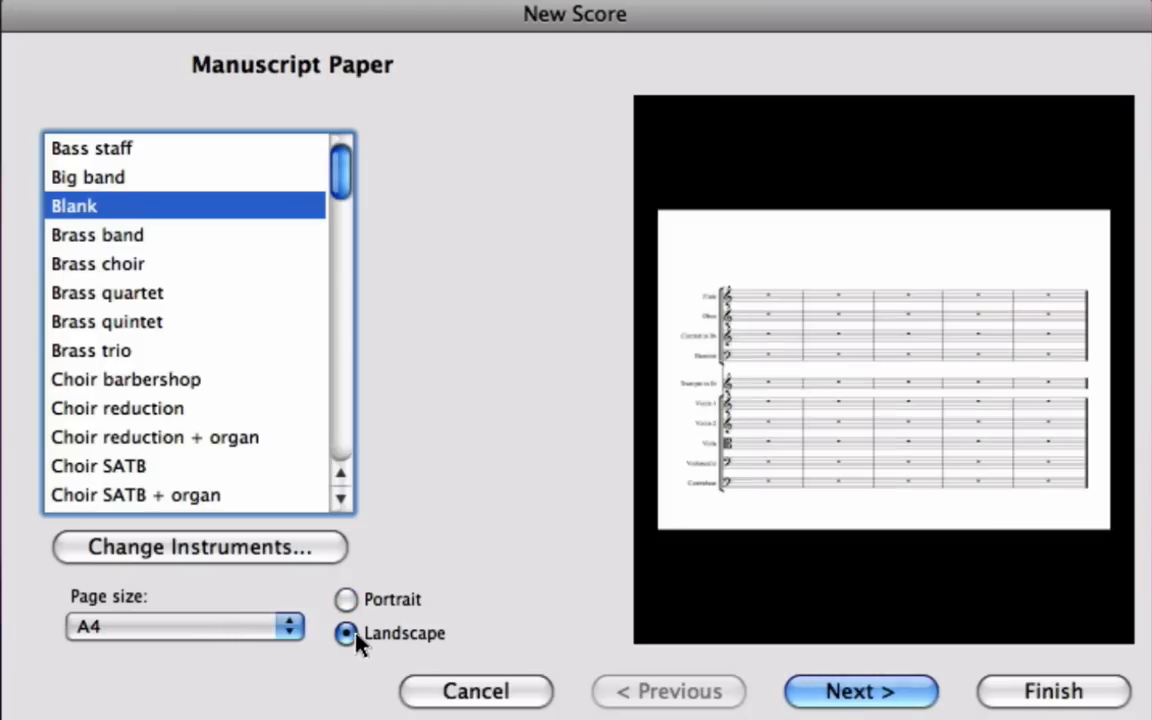
{"action": "left_click", "coordinate": [344, 600]}
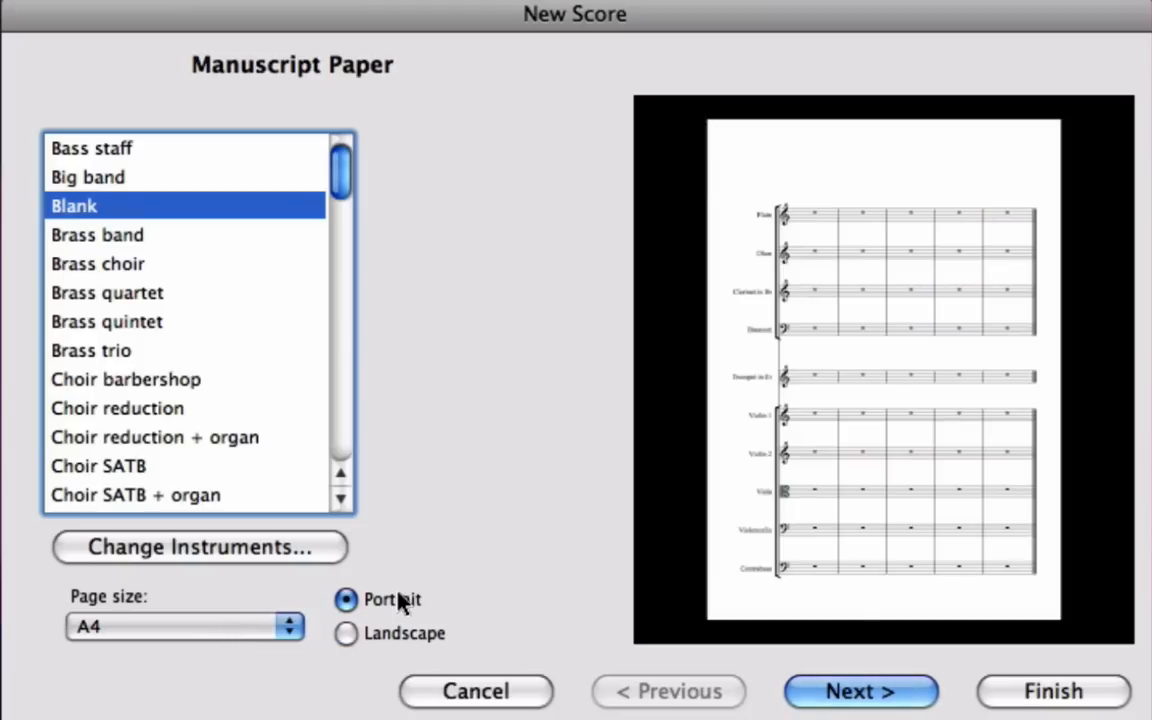
{"action": "left_click", "coordinate": [344, 632]}
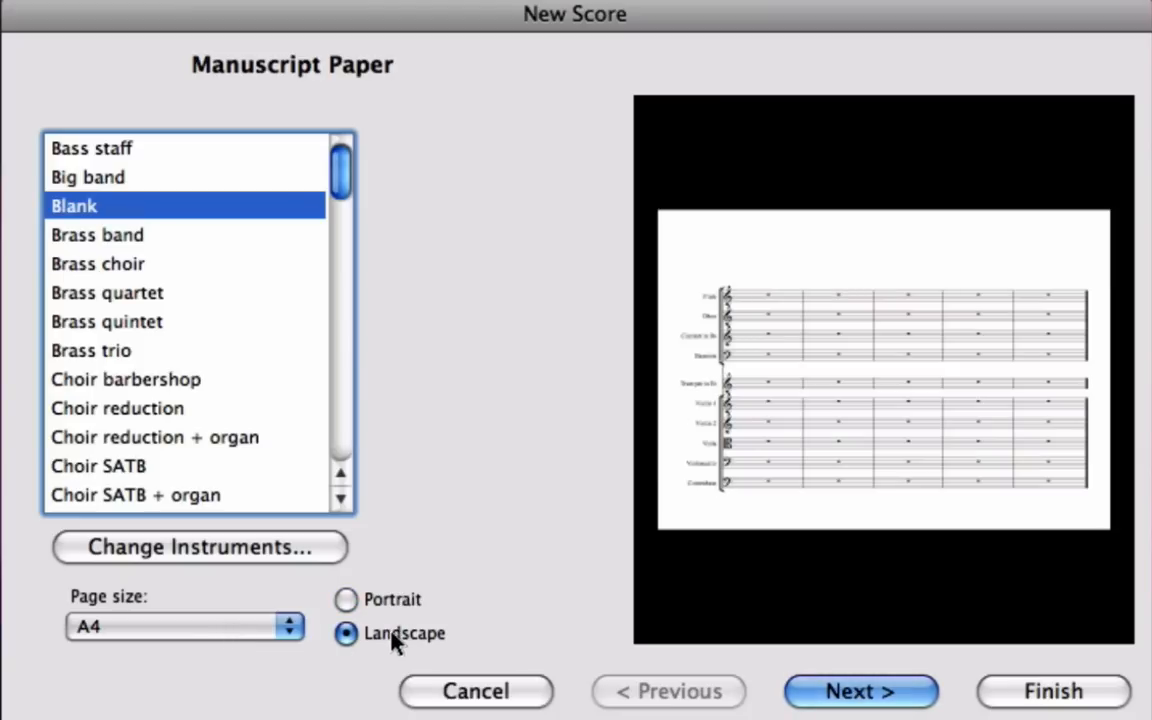
{"action": "mouse_move", "coordinate": [484, 608]}
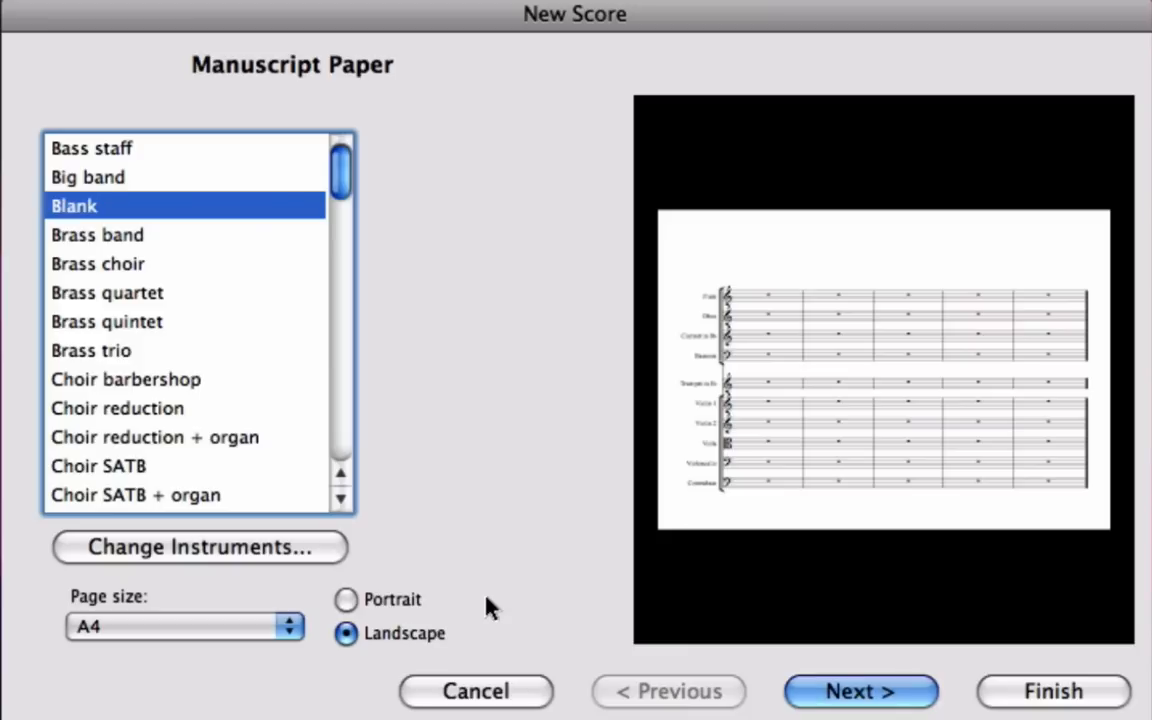
{"action": "mouse_move", "coordinate": [886, 644]}
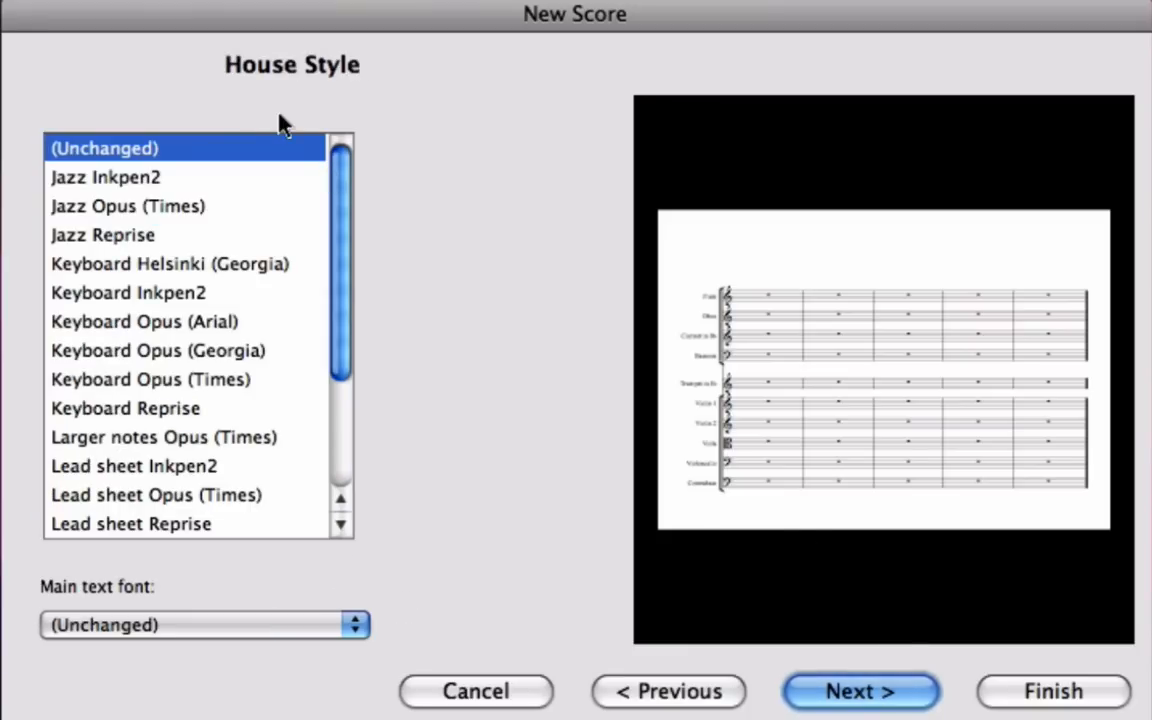
{"action": "mouse_move", "coordinate": [390, 218]}
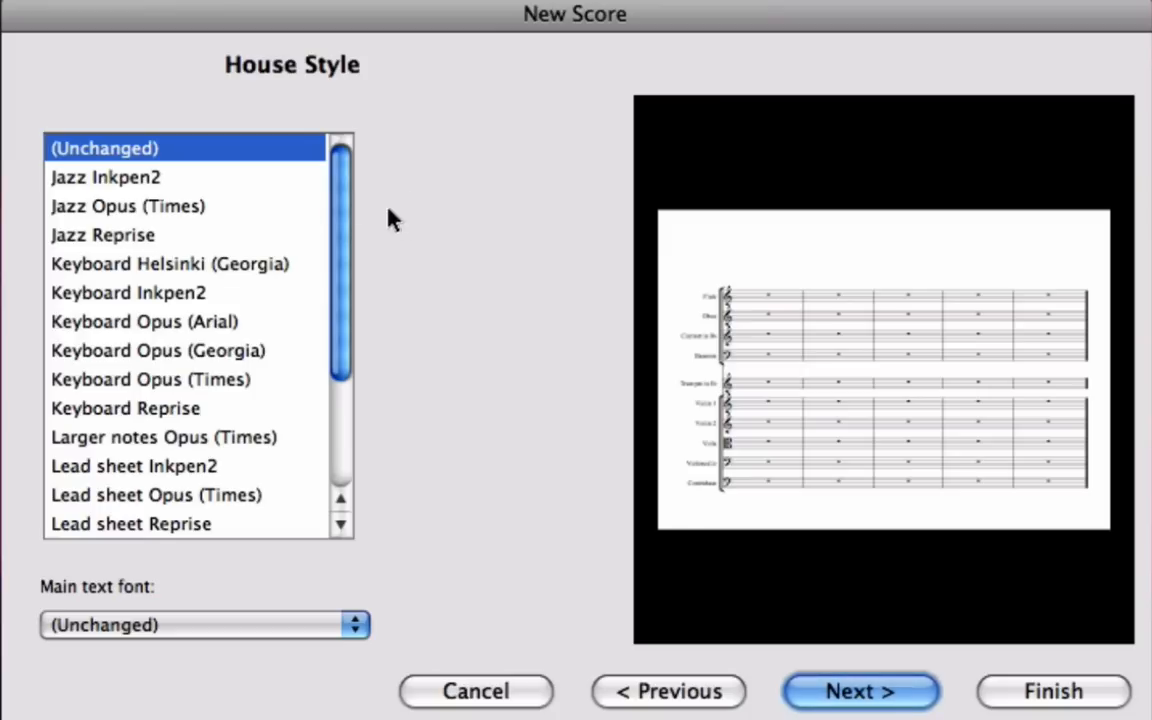
{"action": "mouse_move", "coordinate": [616, 548]}
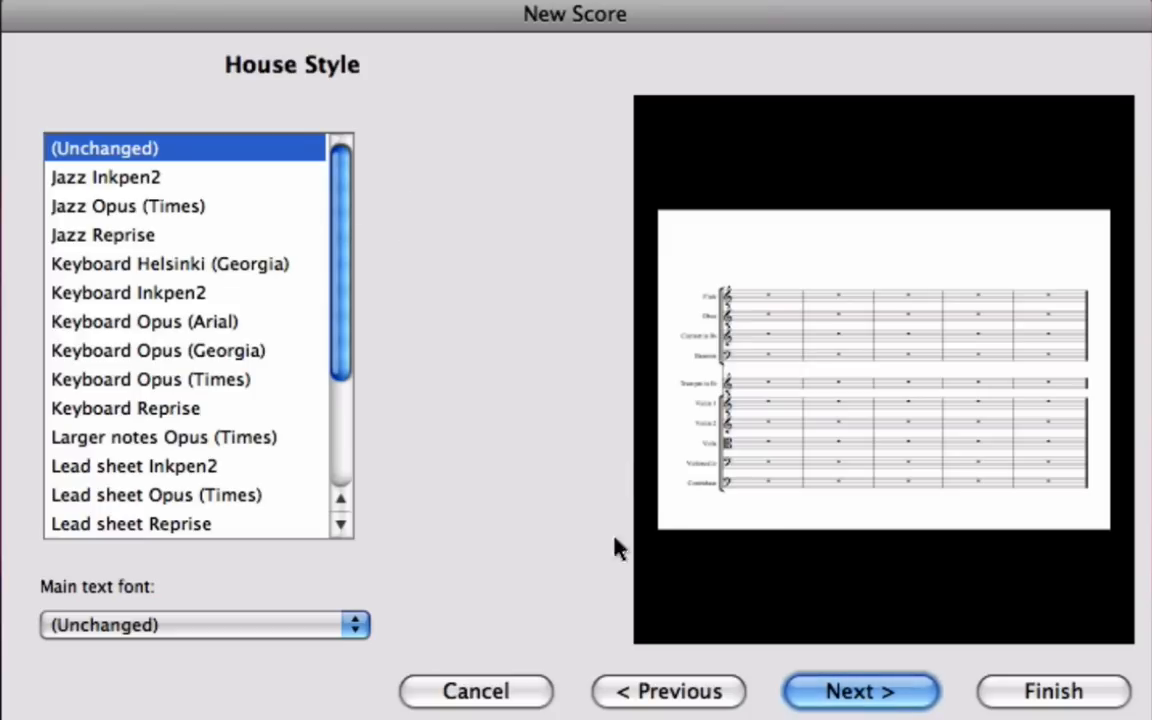
{"action": "mouse_move", "coordinate": [540, 414]}
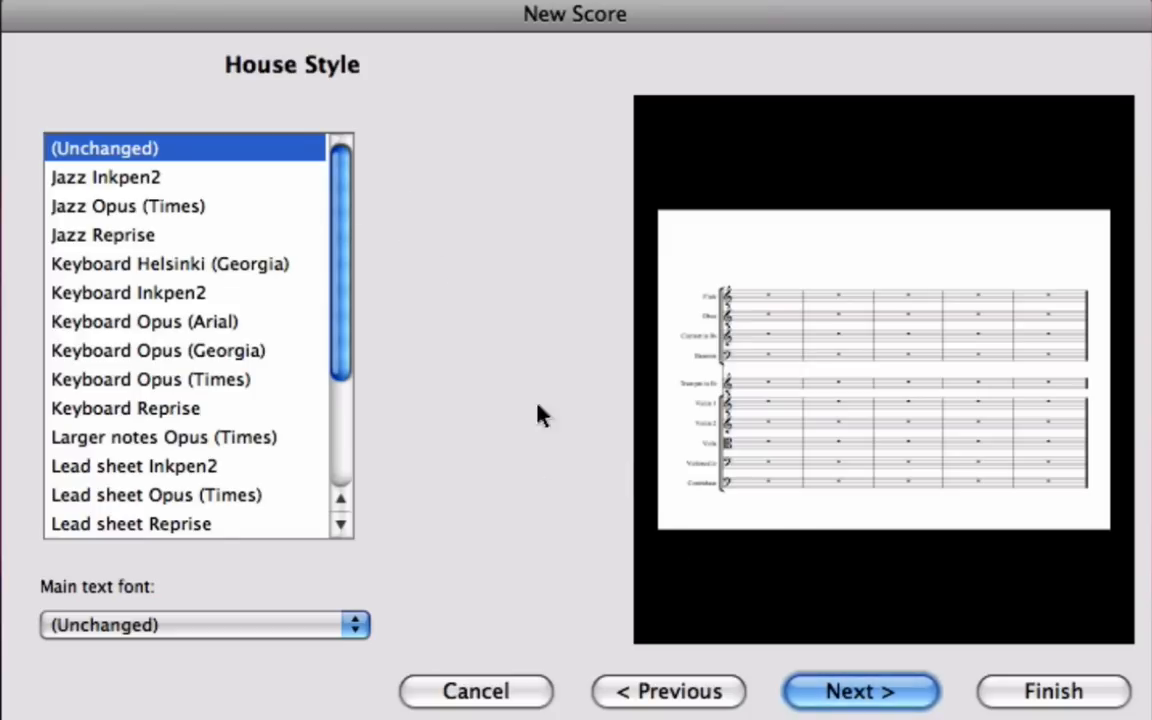
{"action": "mouse_move", "coordinate": [576, 492]}
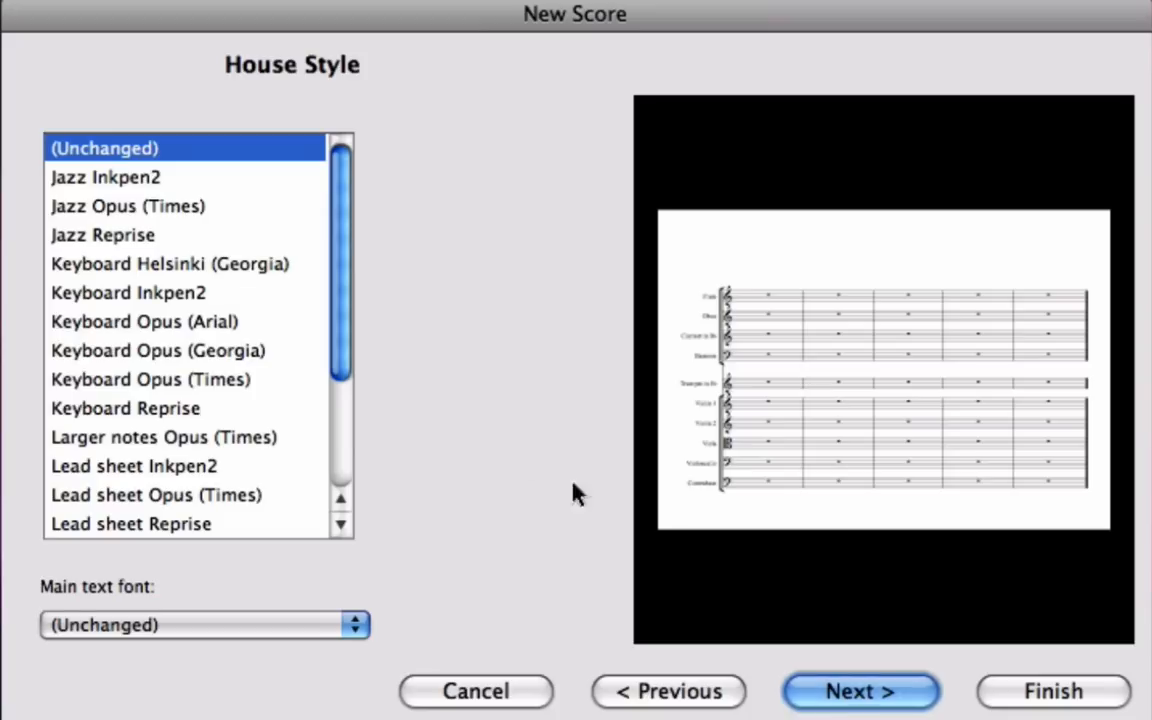
Step: Leave house style and text font (Unchanged) and go to Next
{"action": "left_click", "coordinate": [864, 690]}
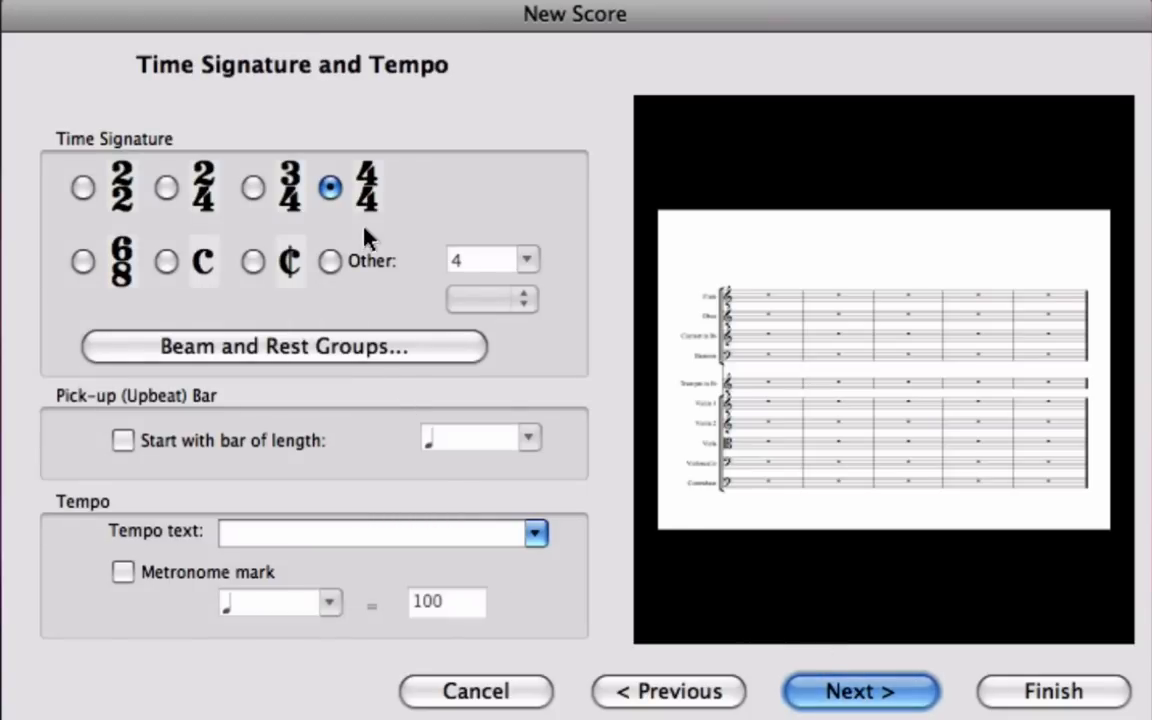
{"action": "mouse_move", "coordinate": [252, 188]}
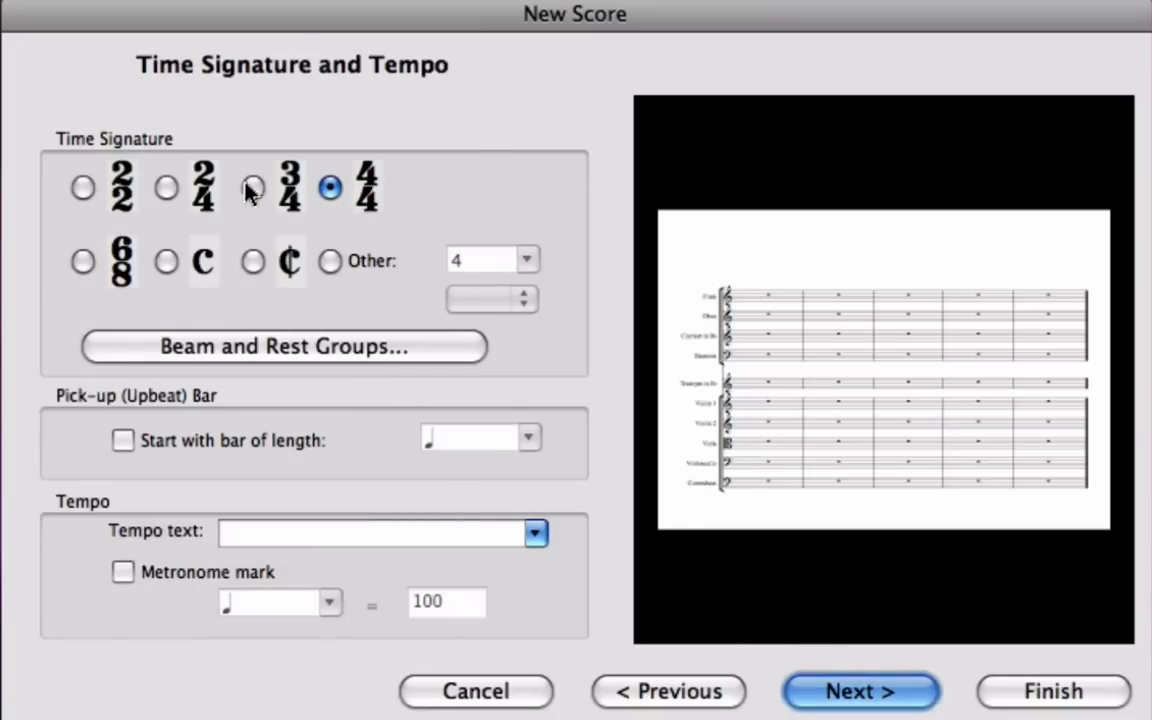
Step: Choose 3/4 time and enter 'Allegro con brio' as the tempo text
{"action": "left_click", "coordinate": [252, 188]}
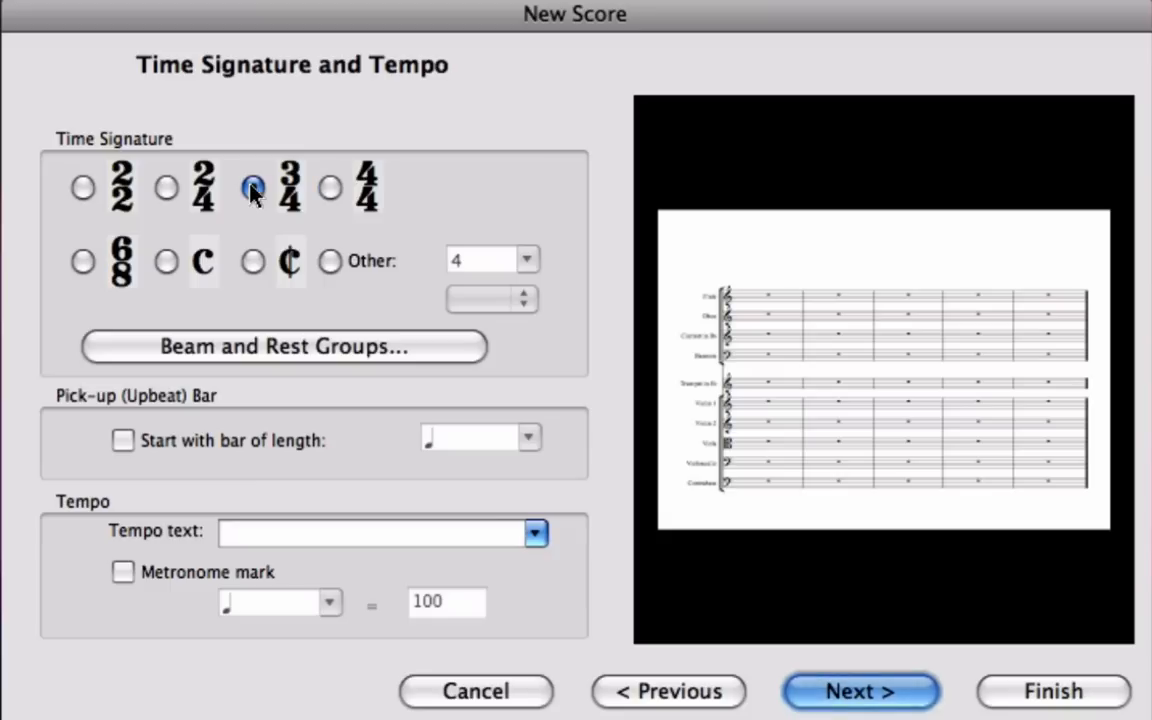
{"action": "left_click", "coordinate": [252, 188]}
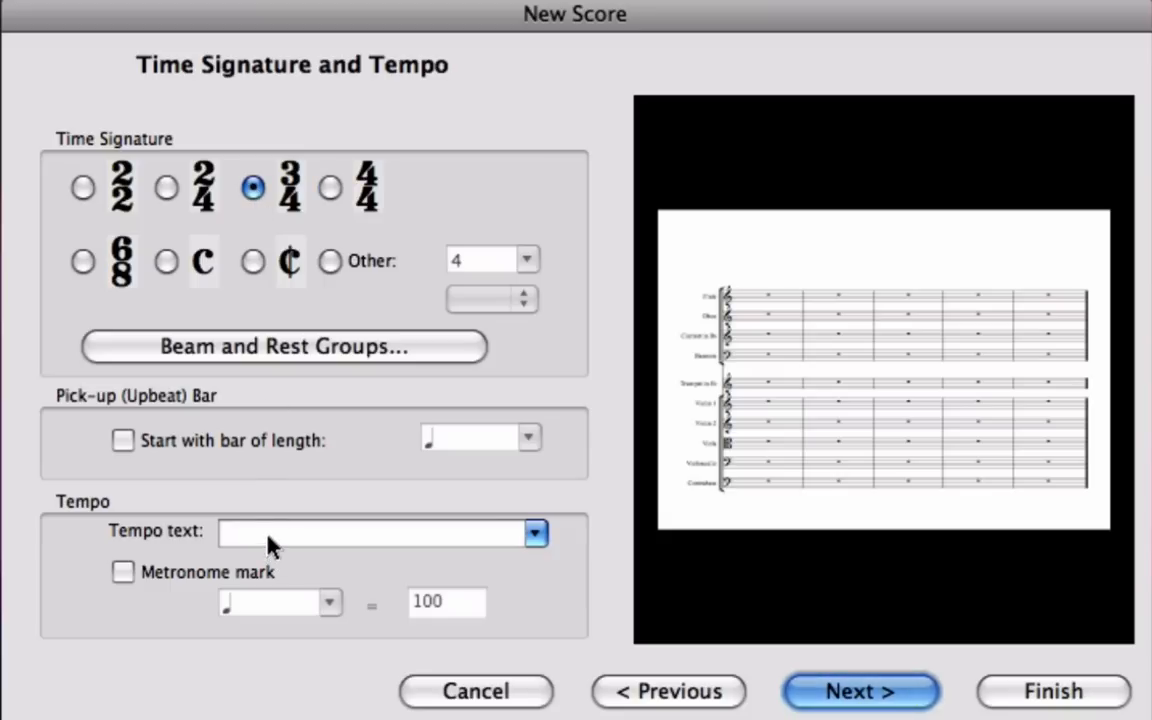
{"action": "type", "text": "Allegro con"}
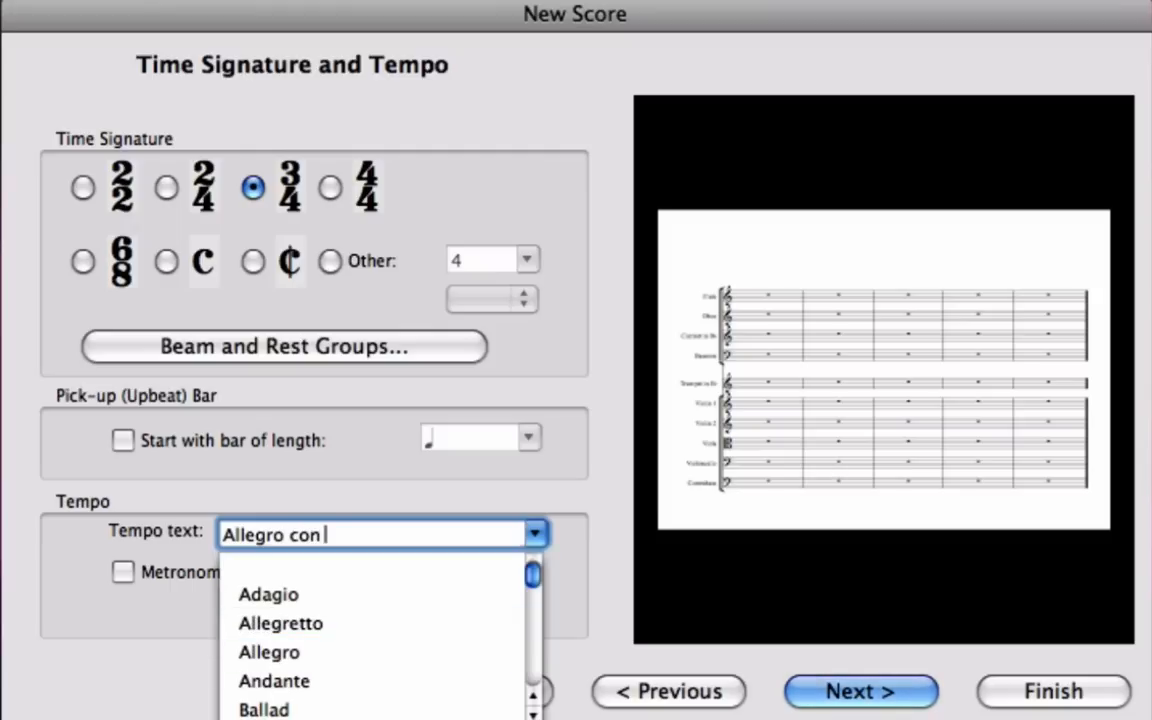
{"action": "type", "text": "brio"}
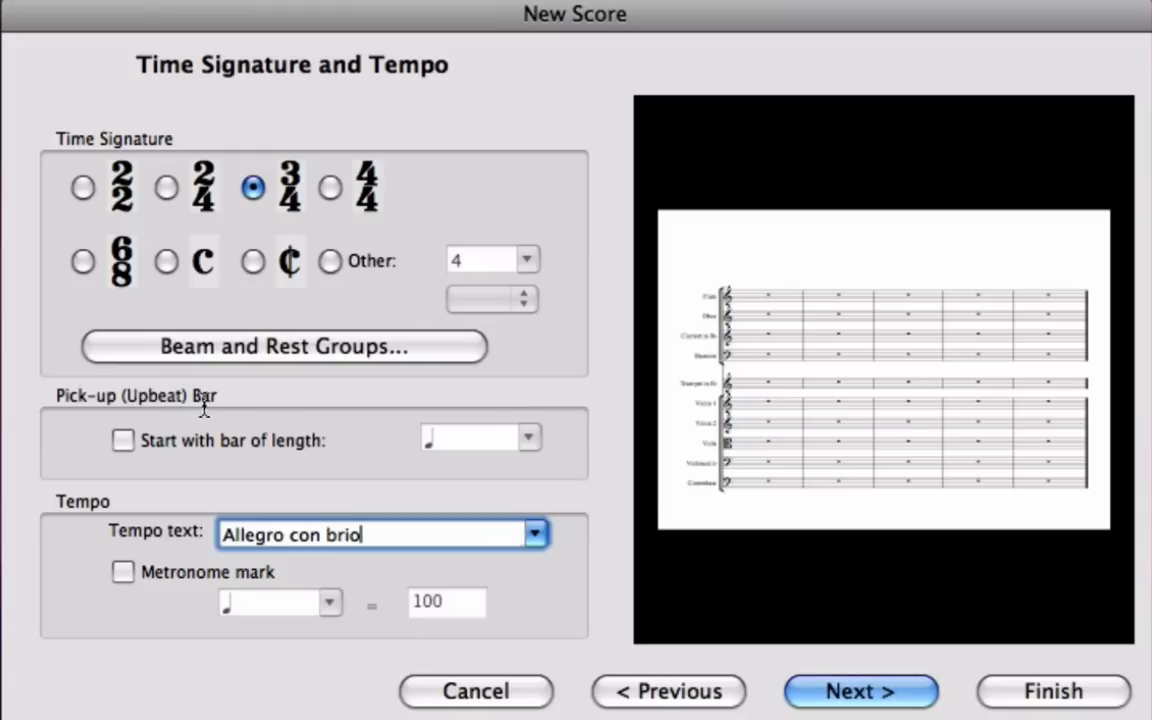
{"action": "mouse_move", "coordinate": [240, 460]}
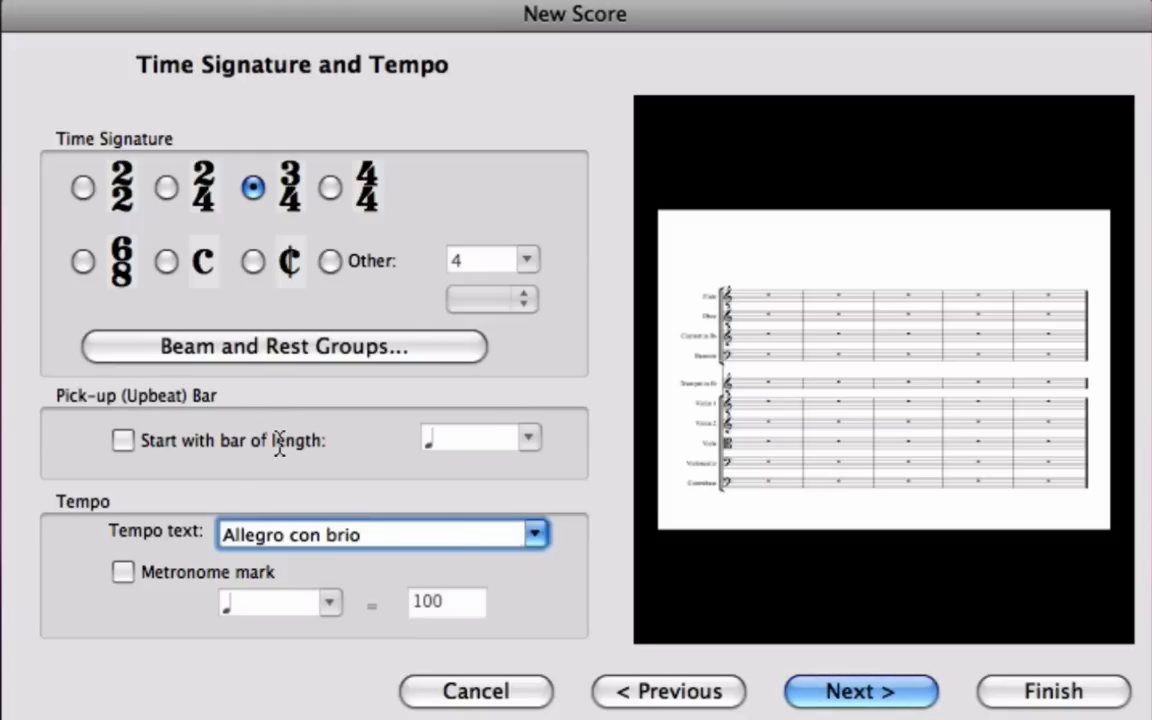
{"action": "mouse_move", "coordinate": [248, 430]}
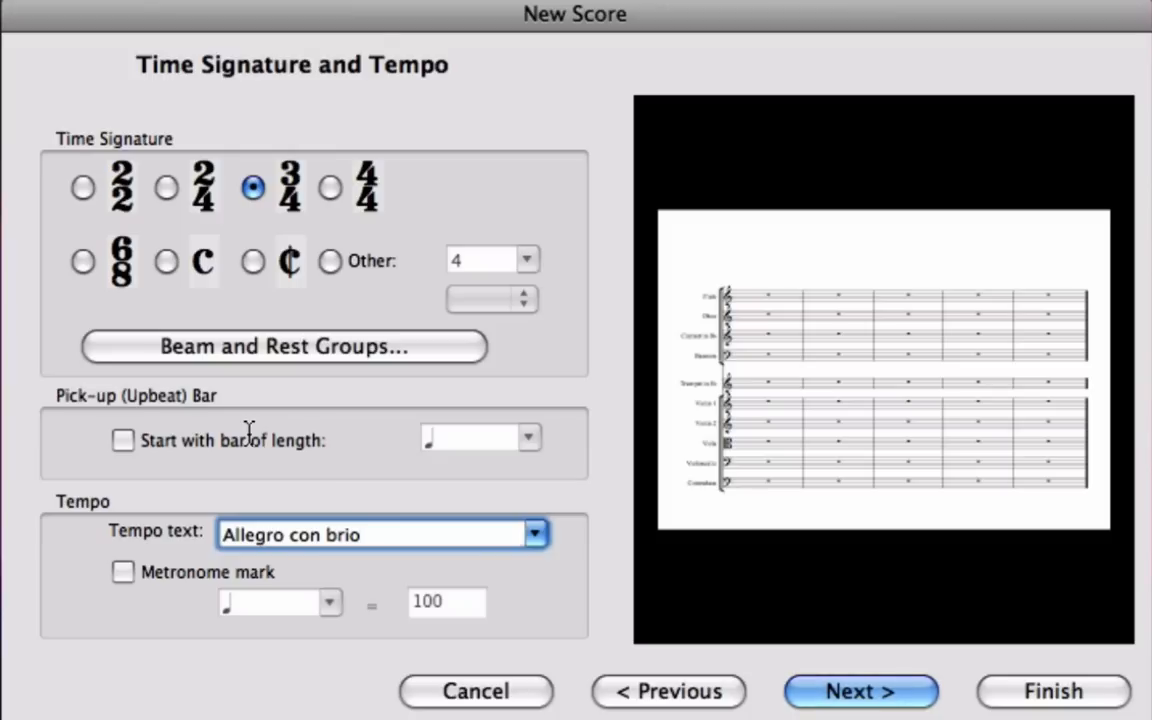
Step: Turn on the metronome mark for the tempo
{"action": "left_click", "coordinate": [370, 534]}
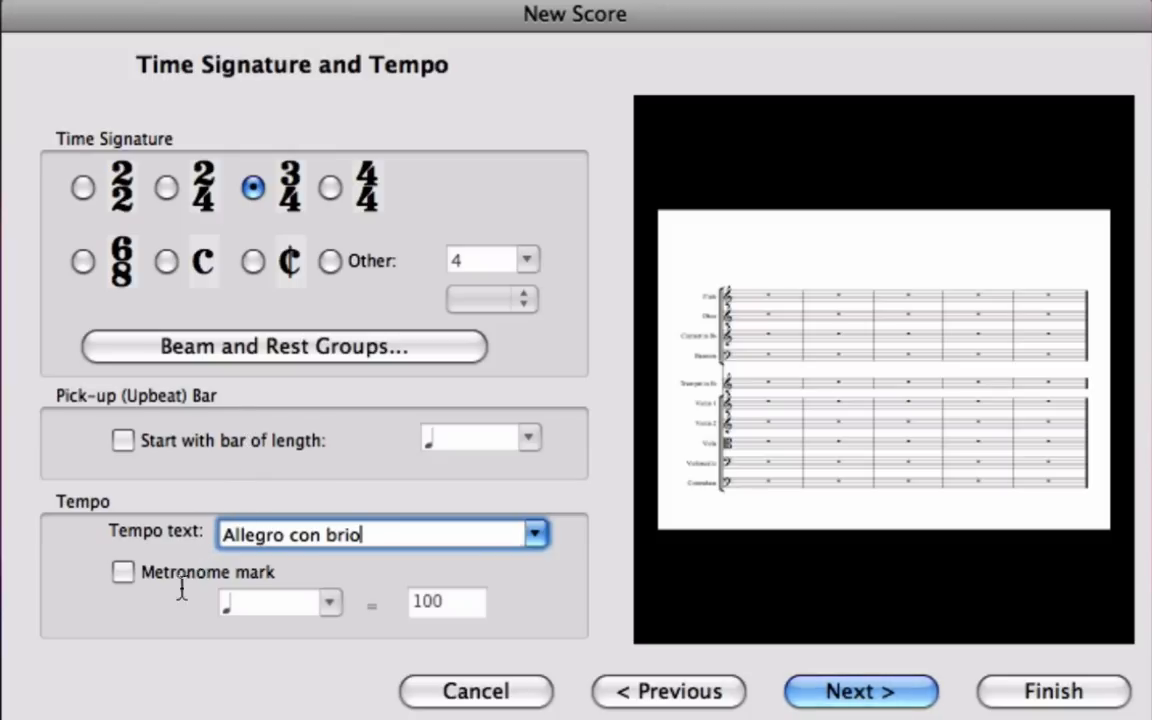
{"action": "left_click", "coordinate": [120, 572]}
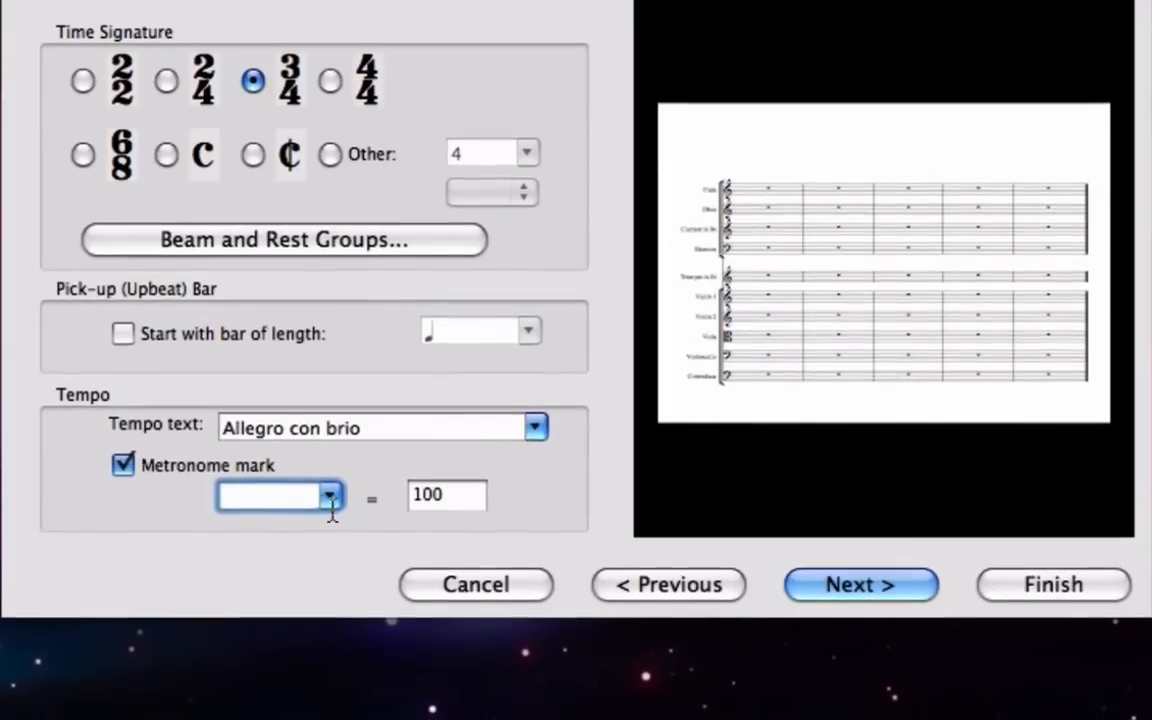
Step: Set a metronome mark of dotted half note = 60 and continue to key signature
{"action": "left_click", "coordinate": [328, 496]}
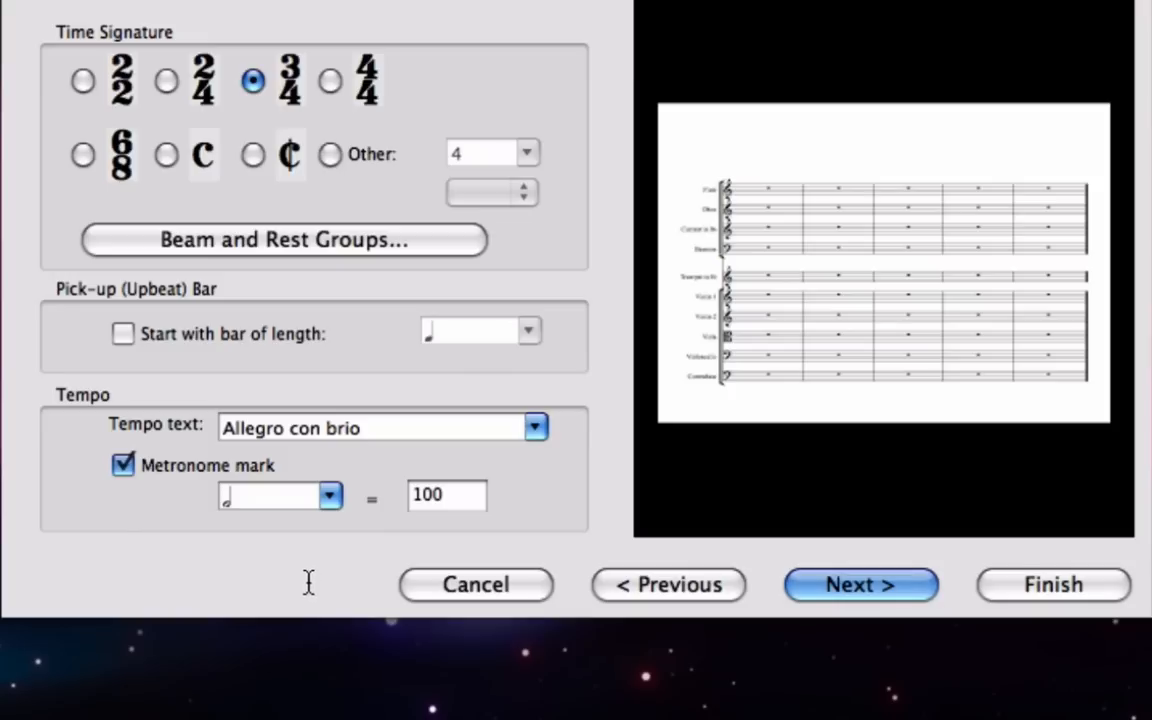
{"action": "left_click", "coordinate": [330, 496]}
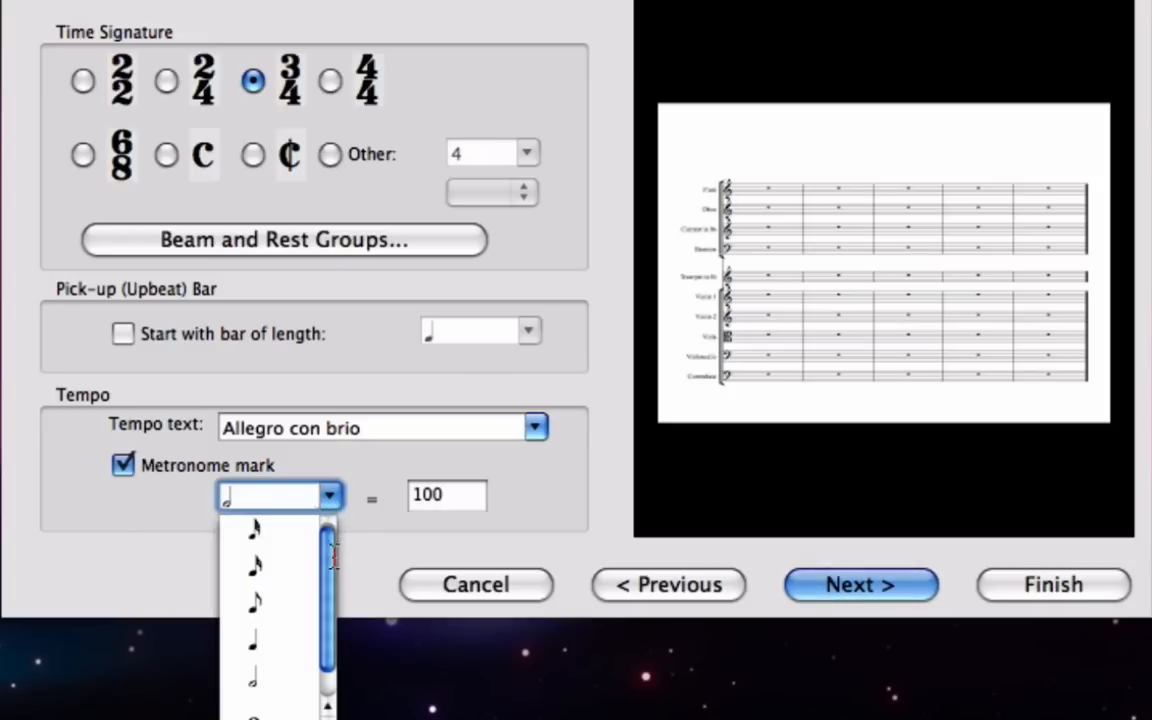
{"action": "scroll", "scroll_direction": "down", "scroll_amount": 3}
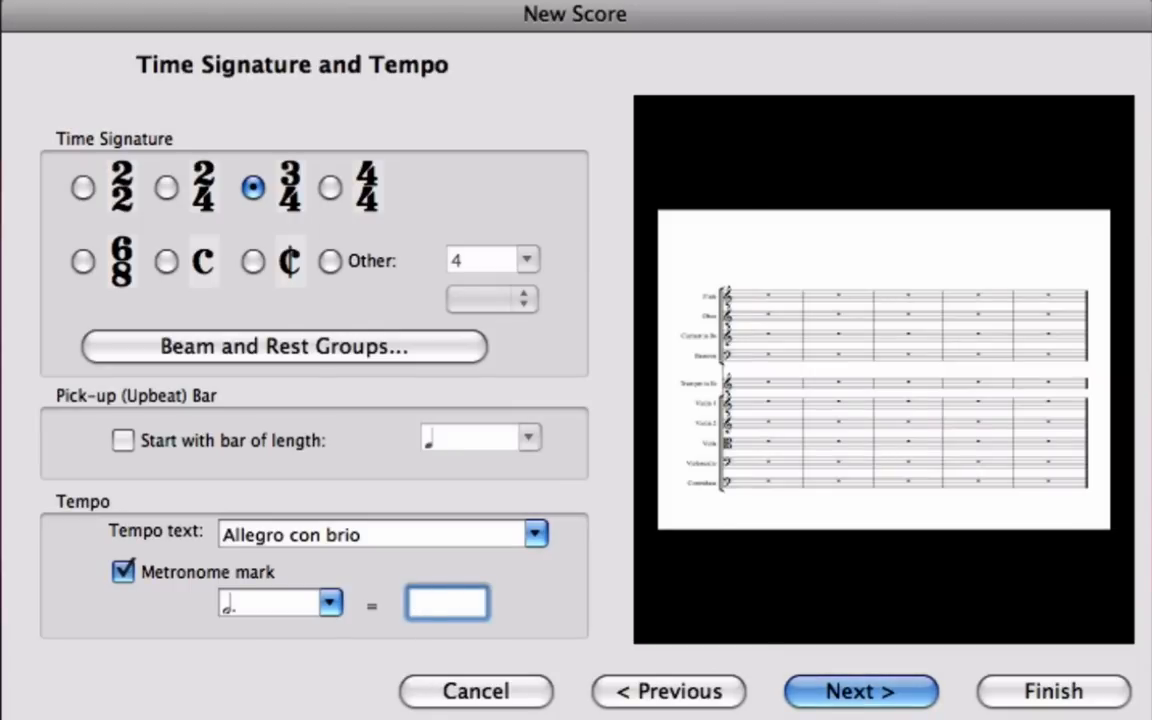
{"action": "type", "text": "60"}
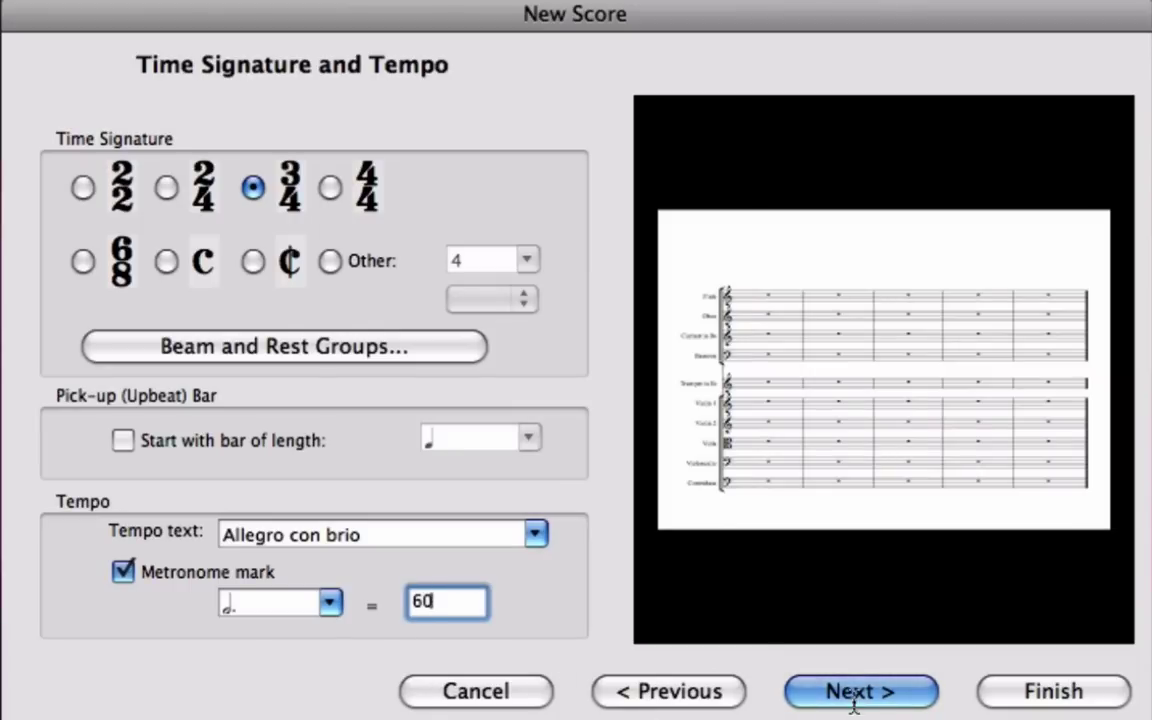
{"action": "left_click", "coordinate": [860, 690]}
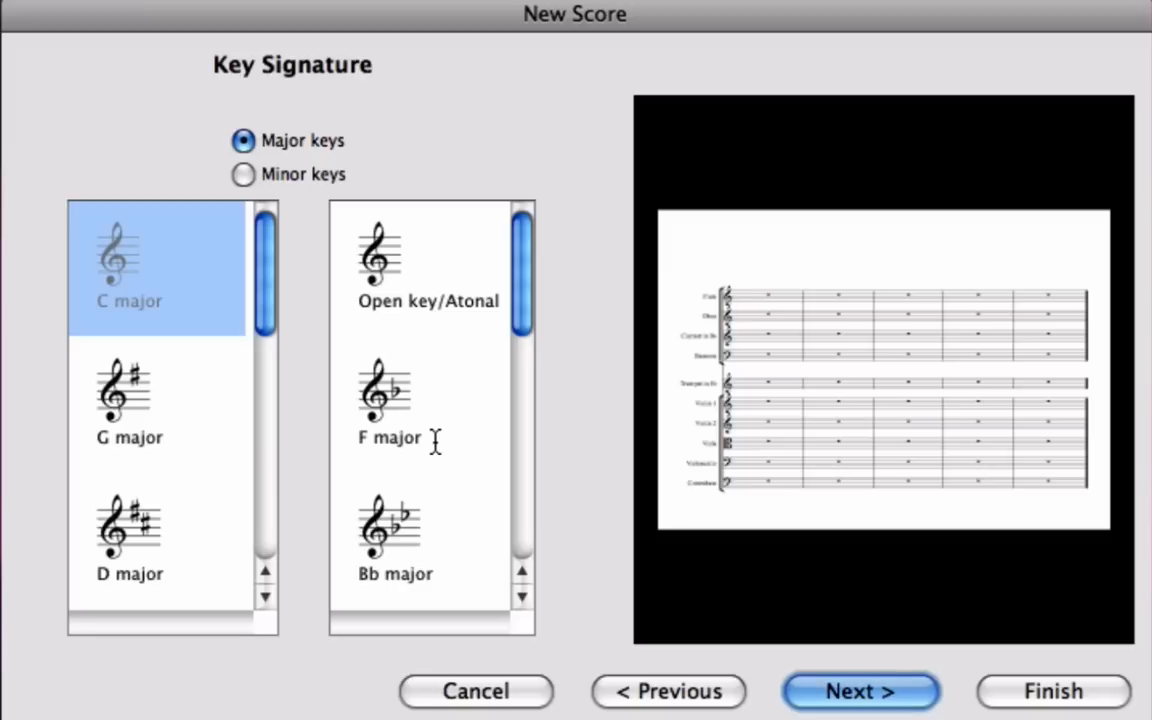
{"action": "mouse_move", "coordinate": [504, 316]}
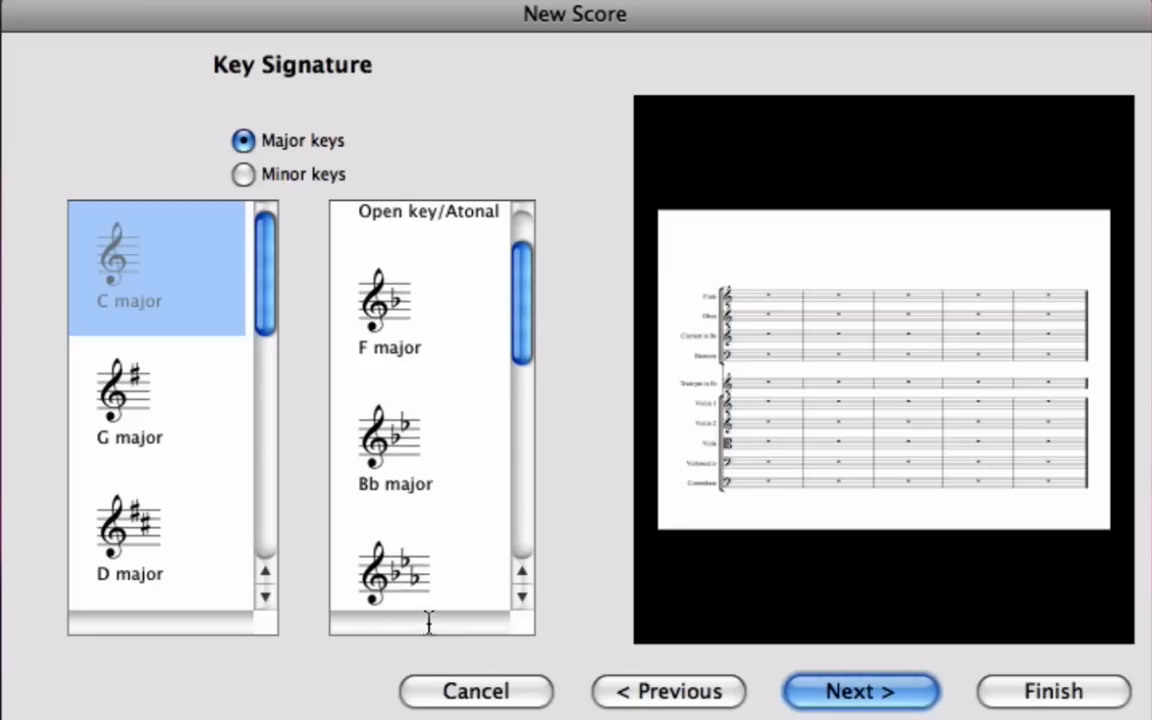
Step: Choose E-flat major as the key signature and continue to Score Info
{"action": "left_click", "coordinate": [394, 576]}
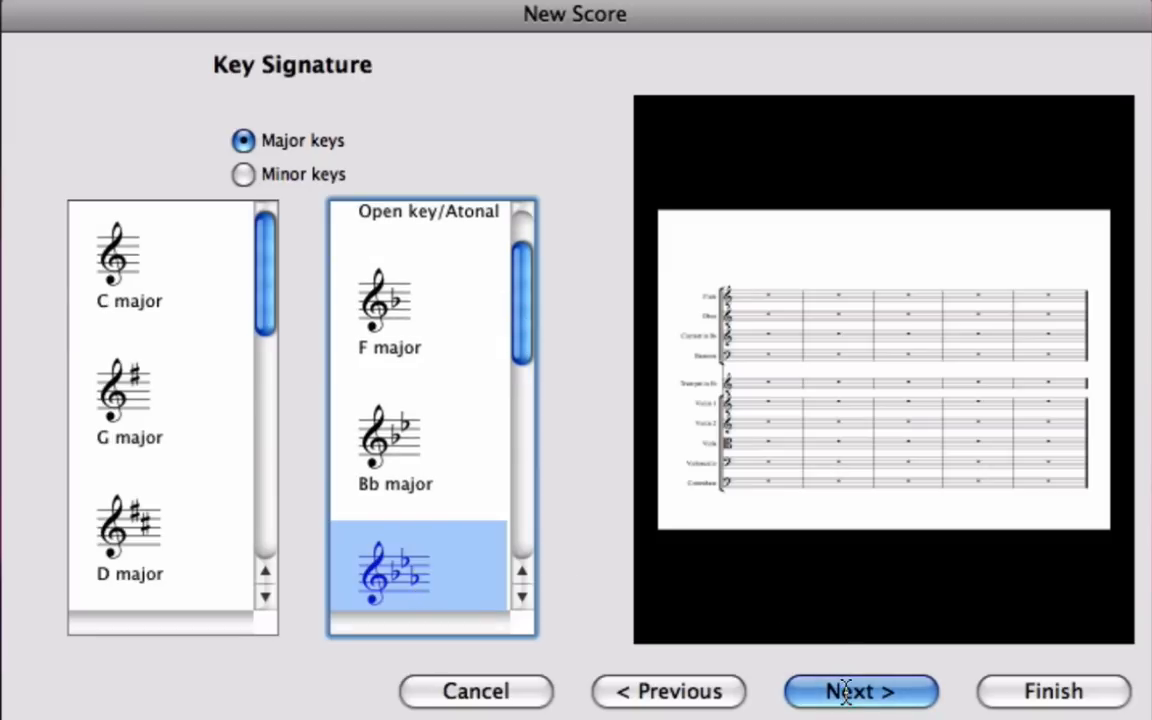
{"action": "left_click", "coordinate": [860, 690]}
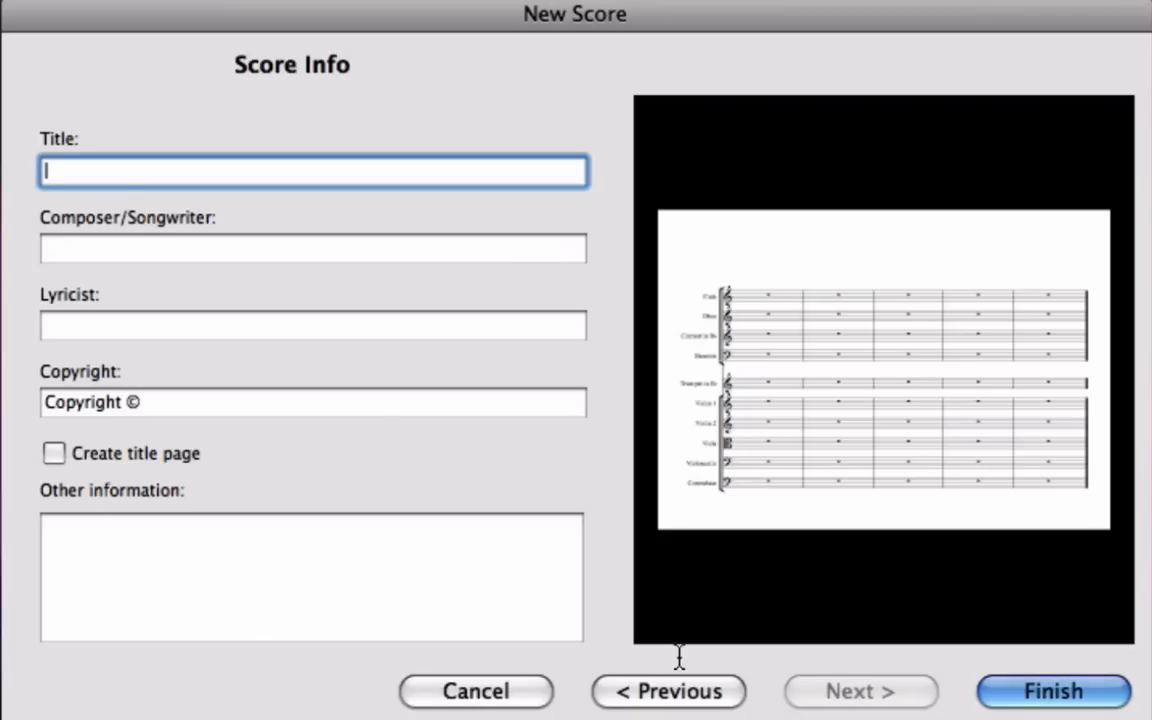
Step: Enter title 'Symphony number 3' and composer 'Beethoven', then finish creating the score
{"action": "type", "text": "Symphony num"}
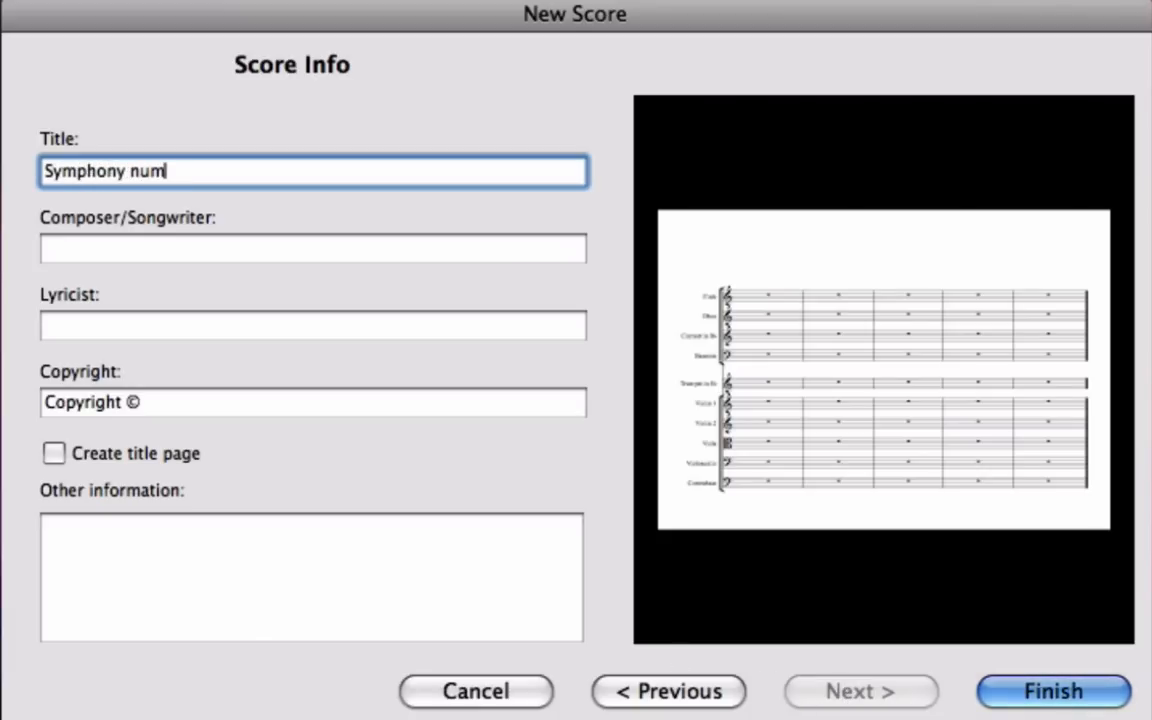
{"action": "type", "text": "ber 3"}
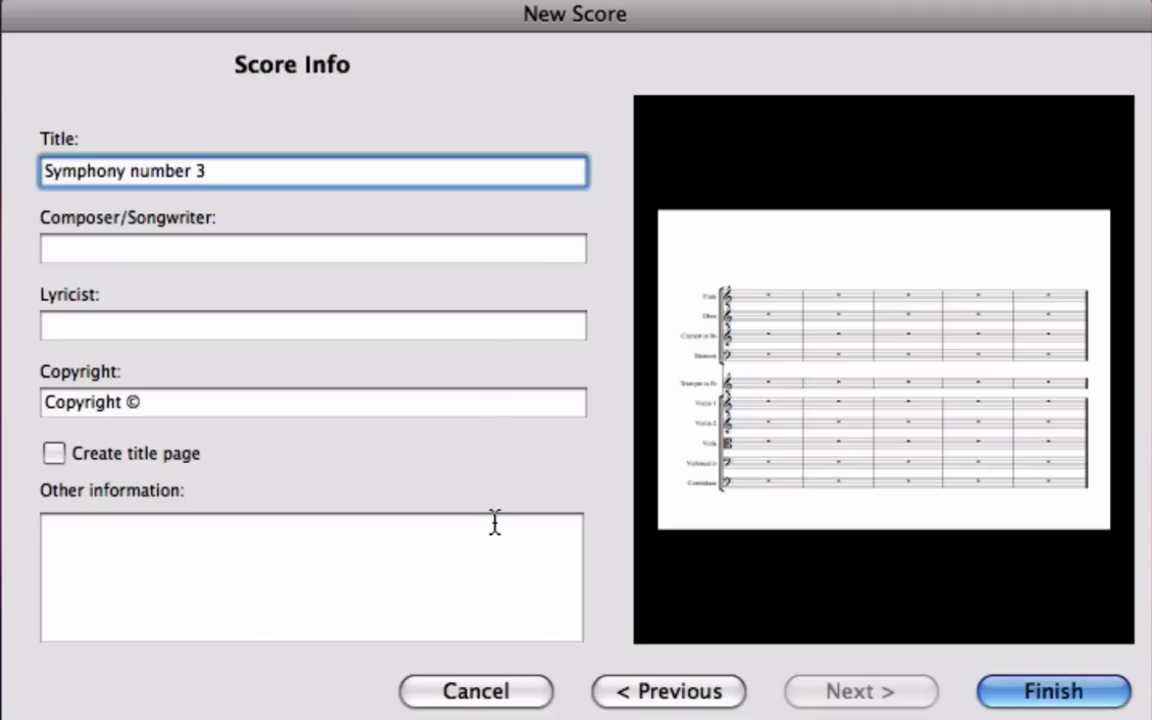
{"action": "type", "text": "Bel"}
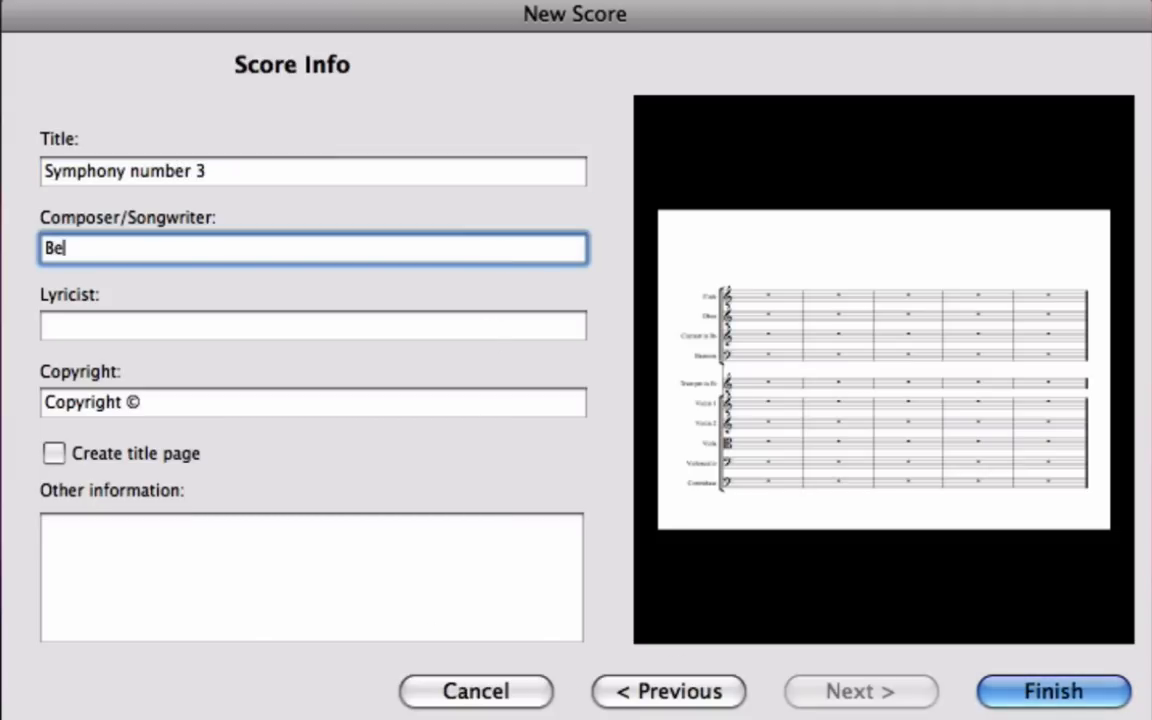
{"action": "type", "text": "tho"}
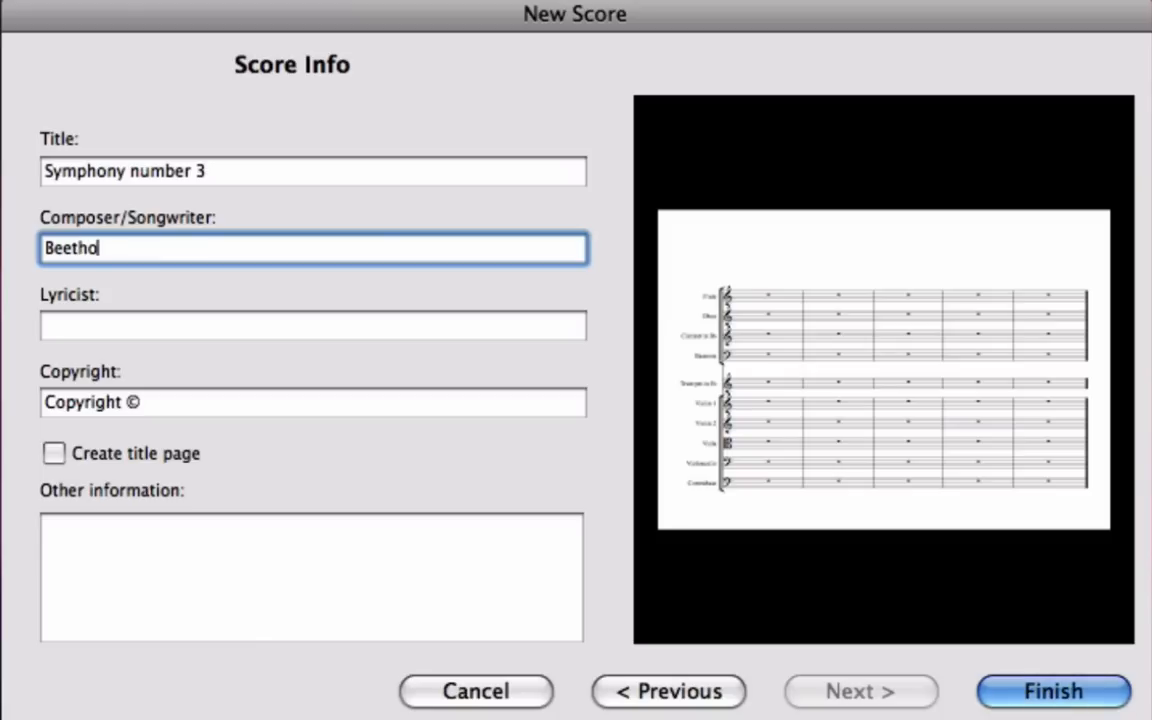
{"action": "type", "text": "ven"}
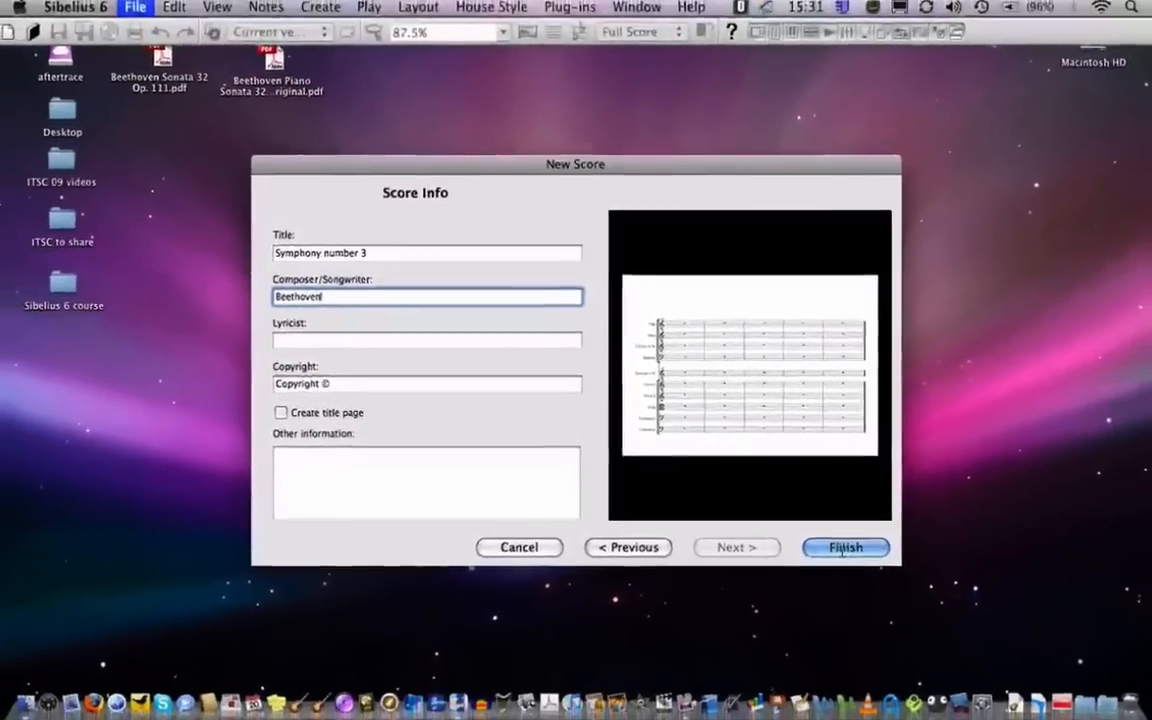
{"action": "left_click", "coordinate": [844, 548]}
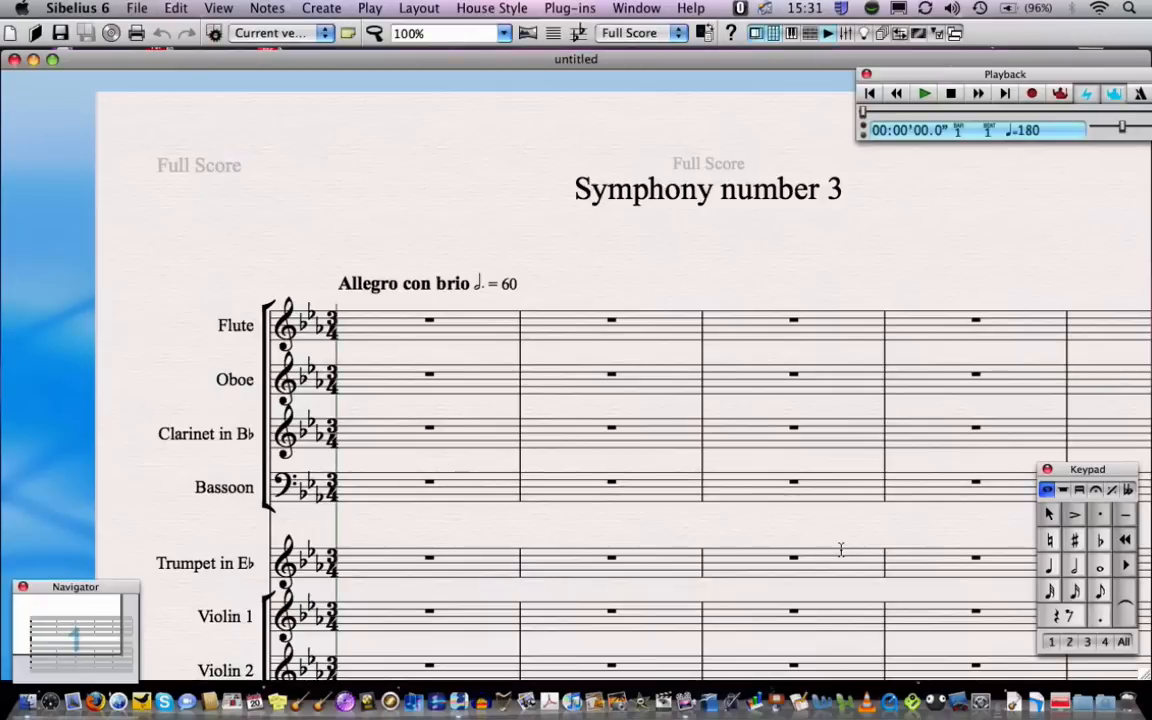